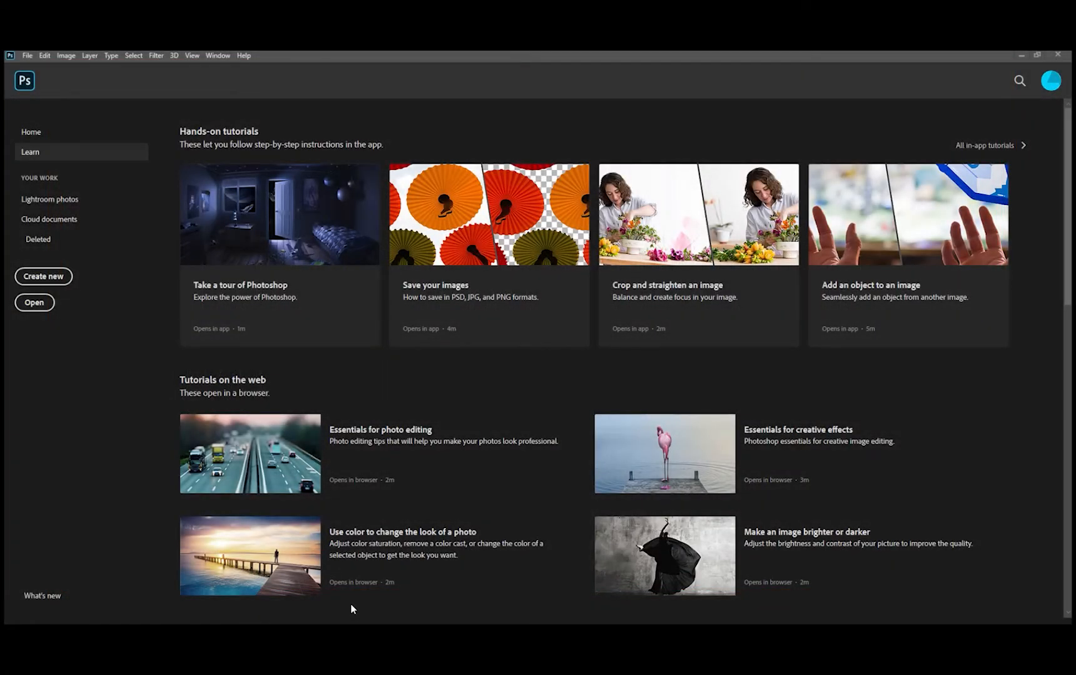
mouse_move(103, 444)
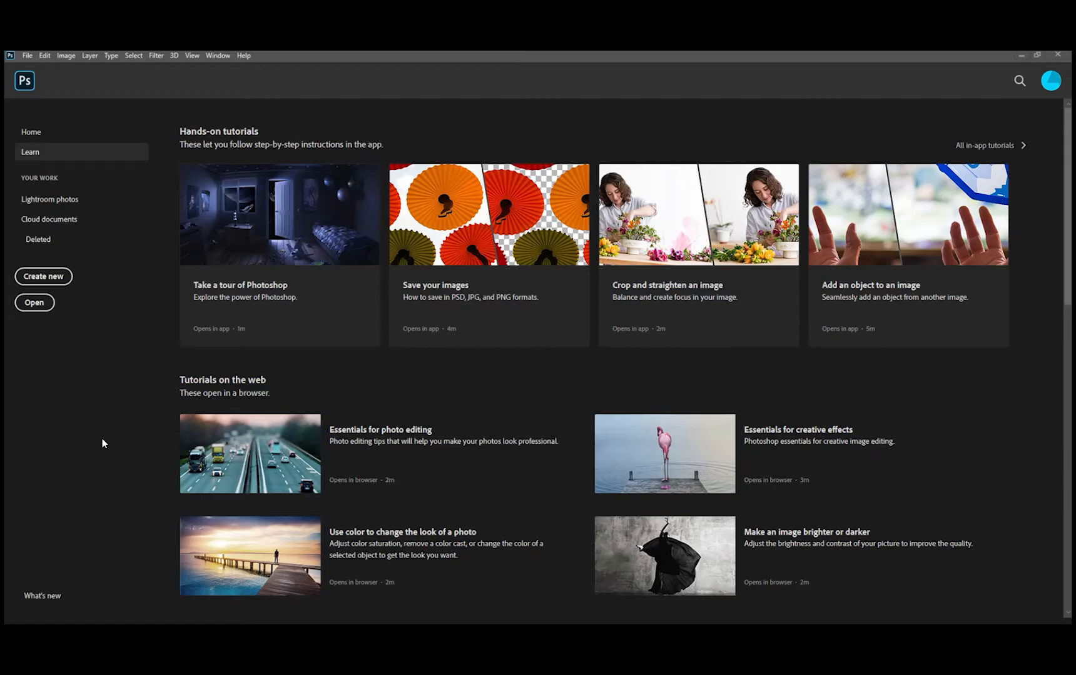
mouse_move(136, 289)
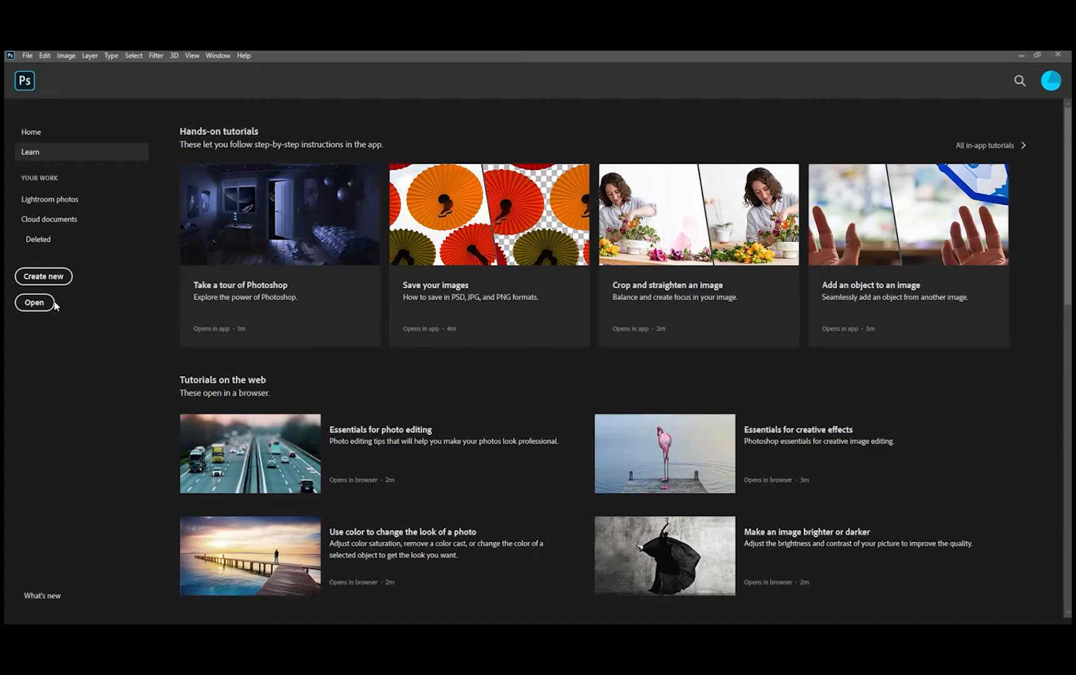
mouse_move(43, 276)
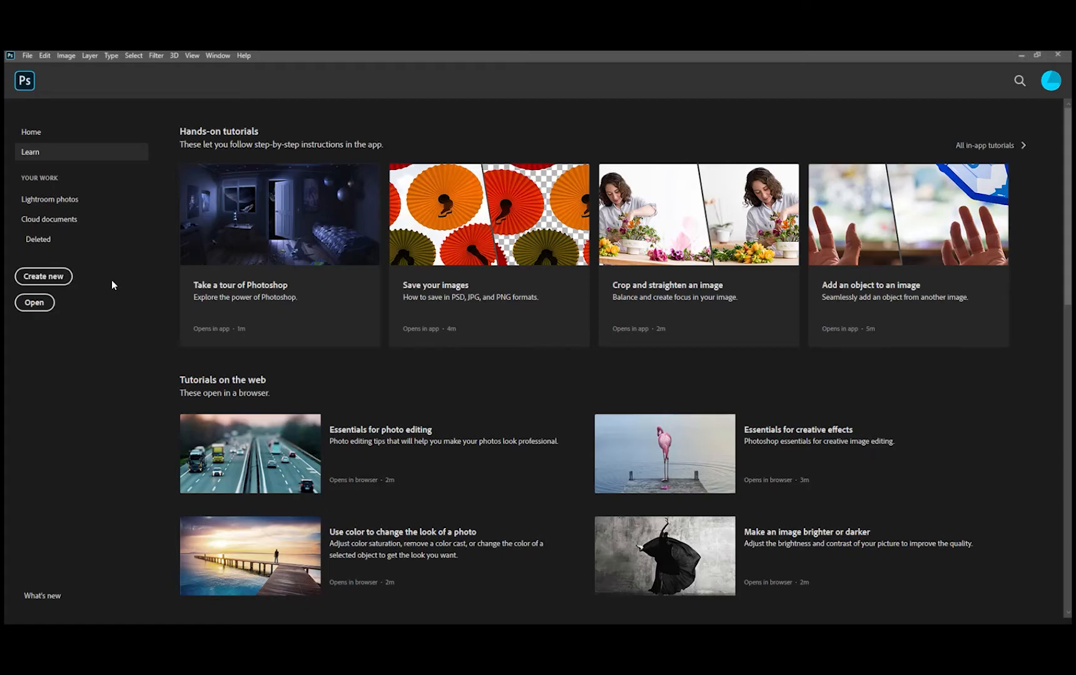
mouse_move(45, 284)
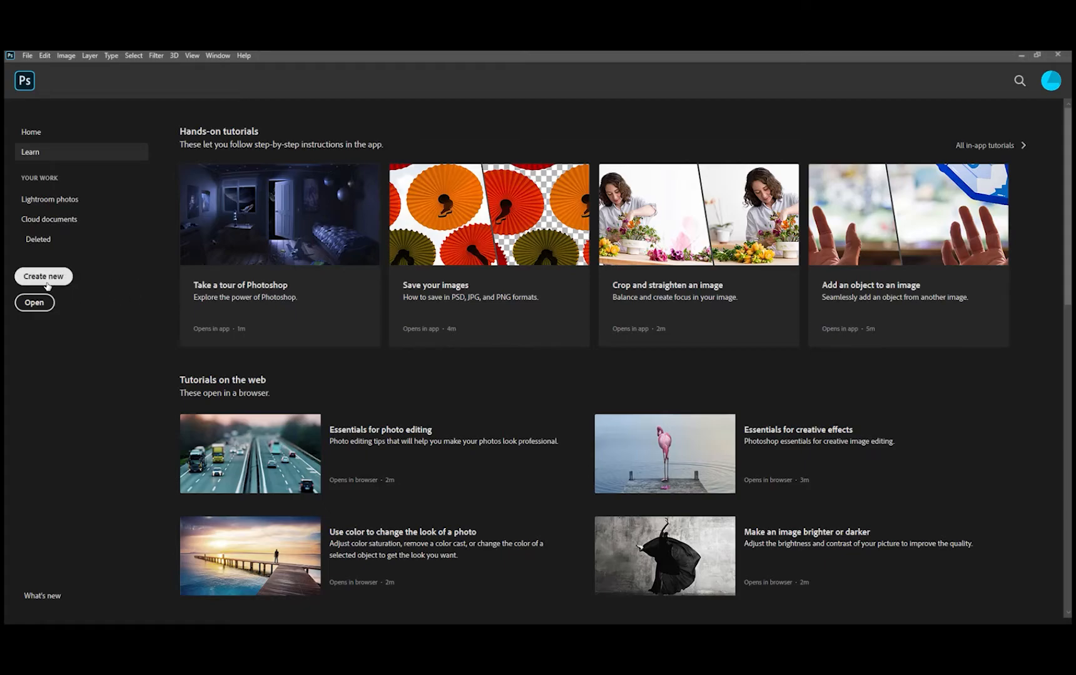
- Create a 1920x1080 document from the recent preset with a custom light gray background
click(43, 276)
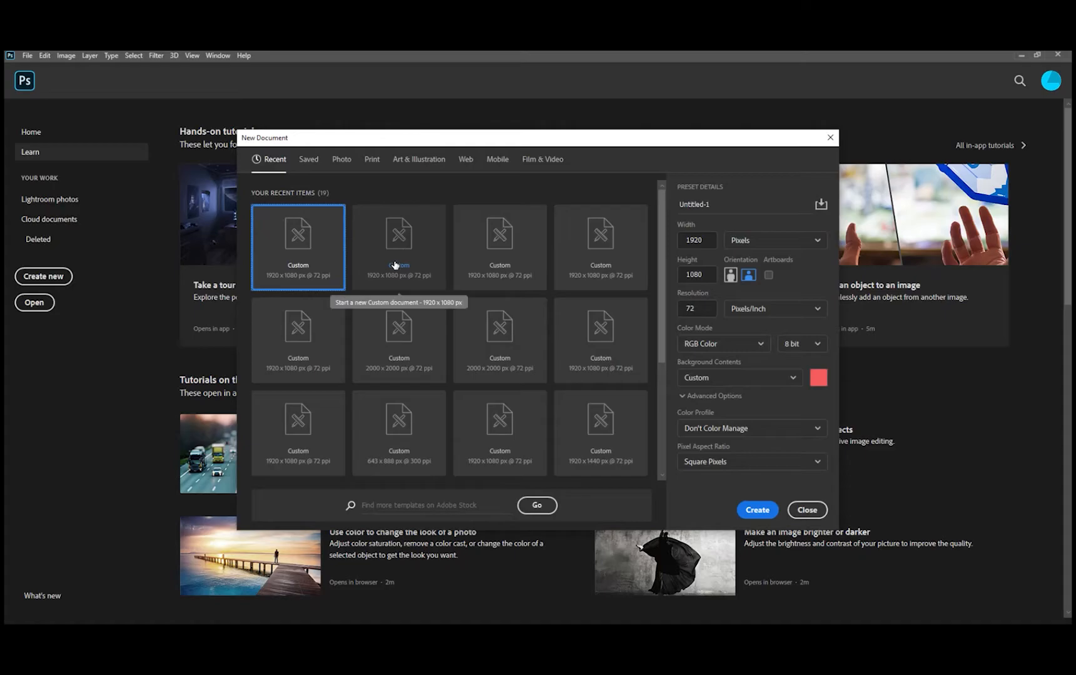
mouse_move(400, 237)
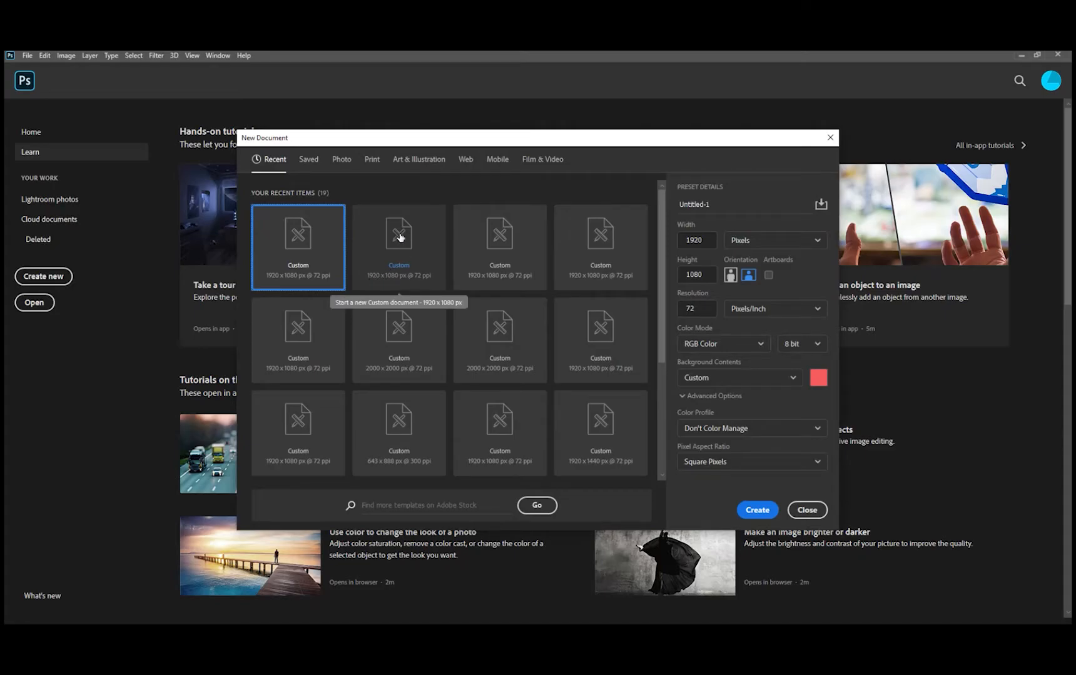
mouse_move(398, 240)
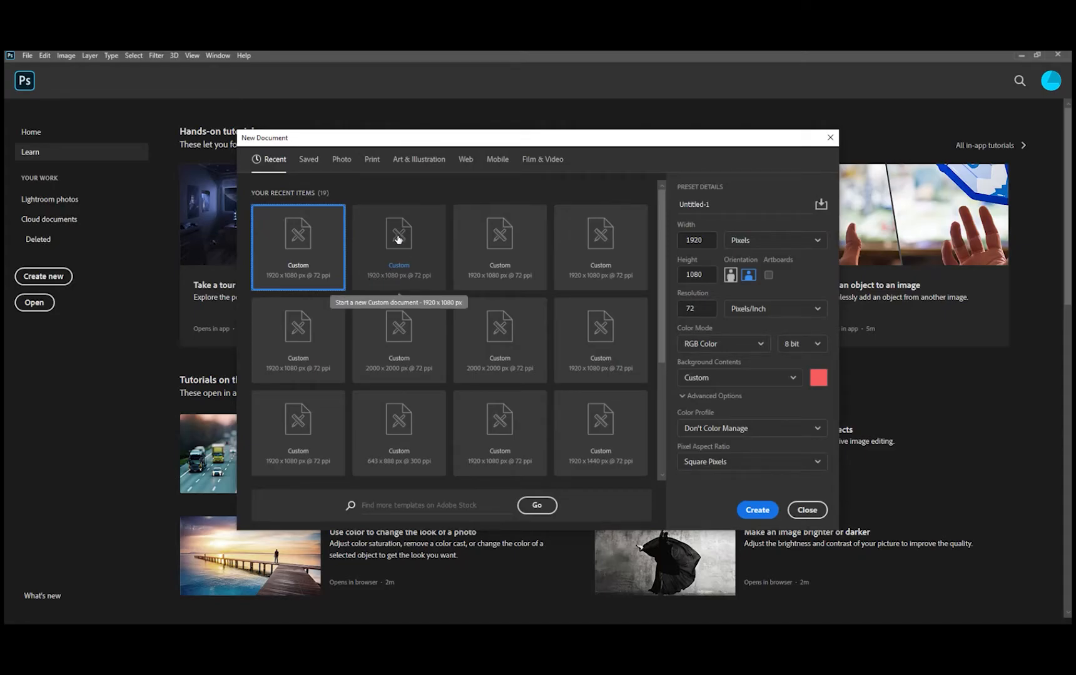
click(399, 248)
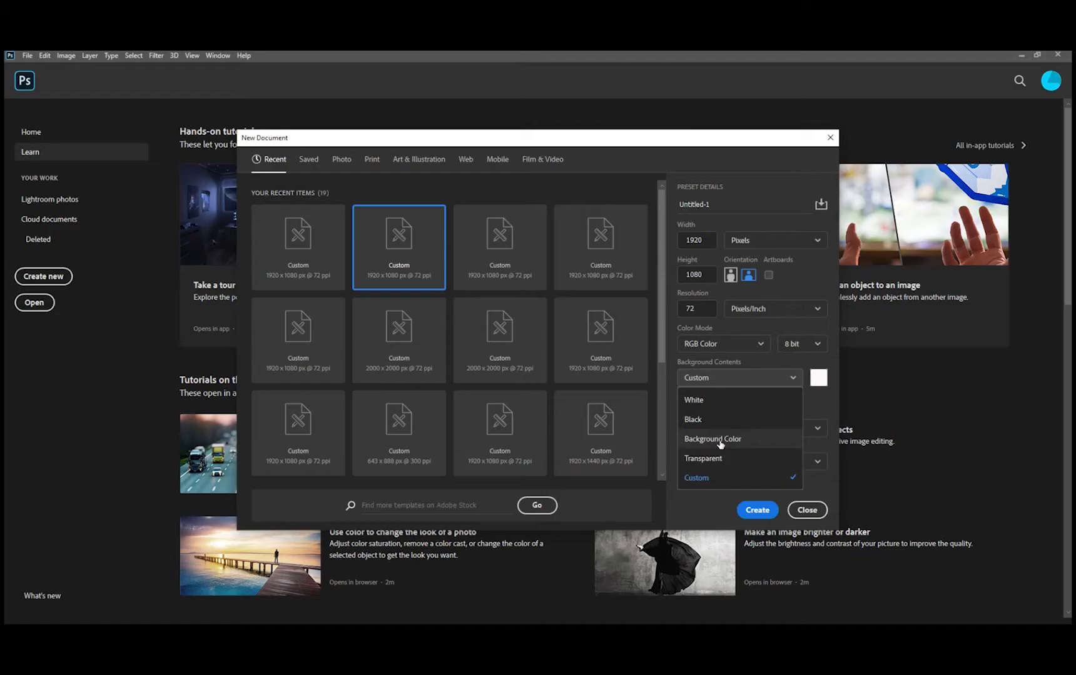
click(712, 439)
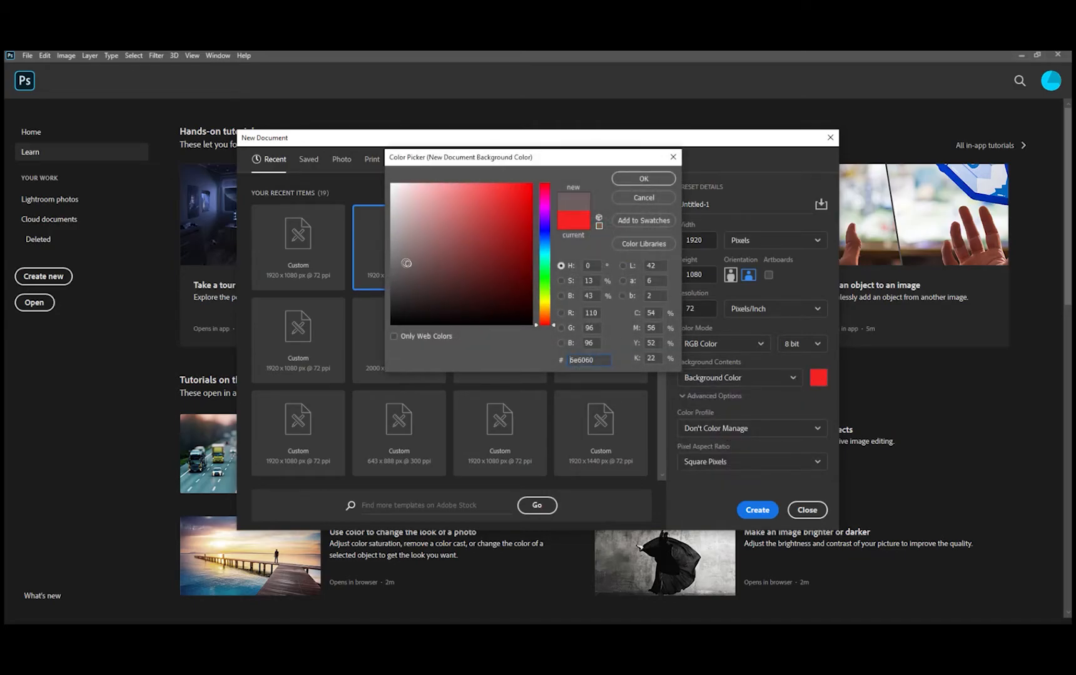
click(402, 219)
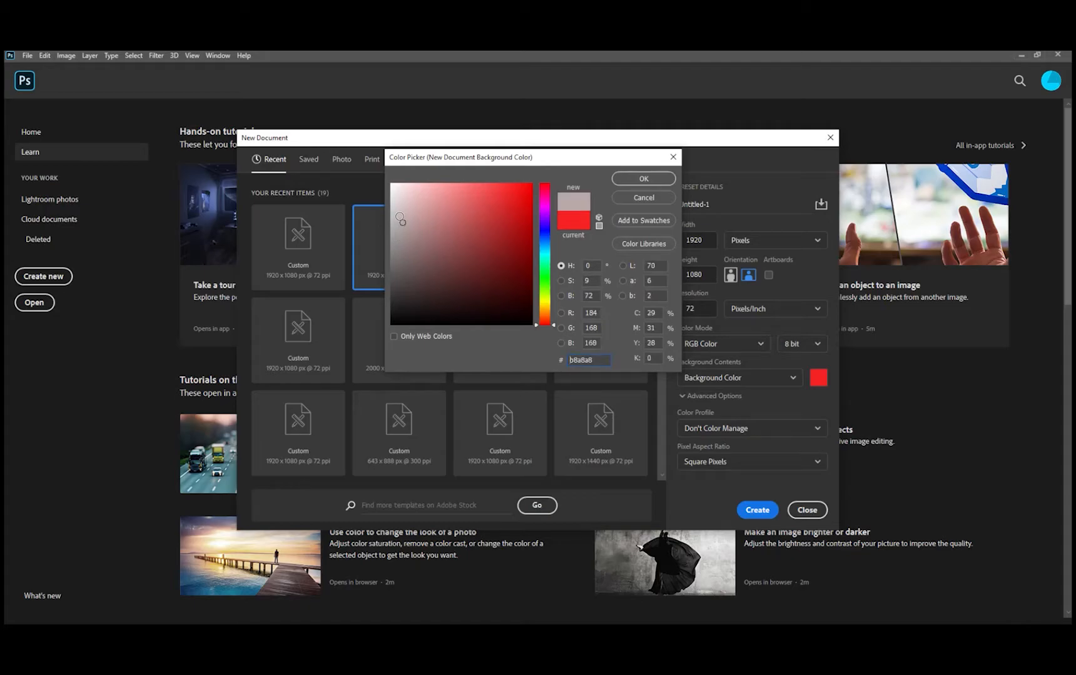
click(394, 211)
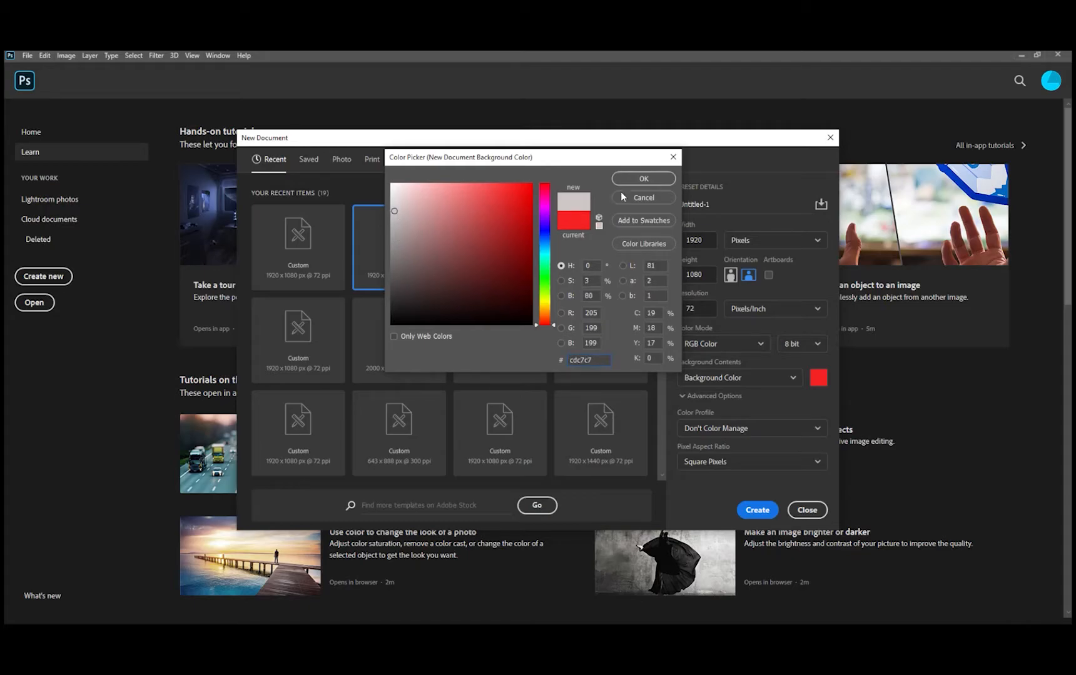
click(641, 178)
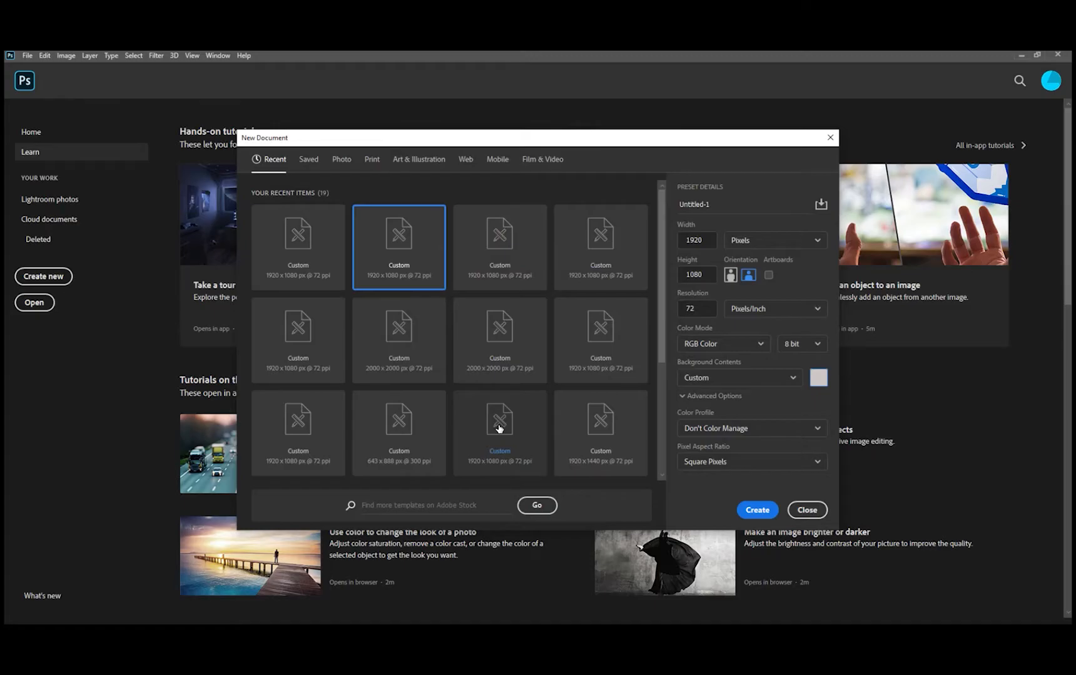
click(756, 509)
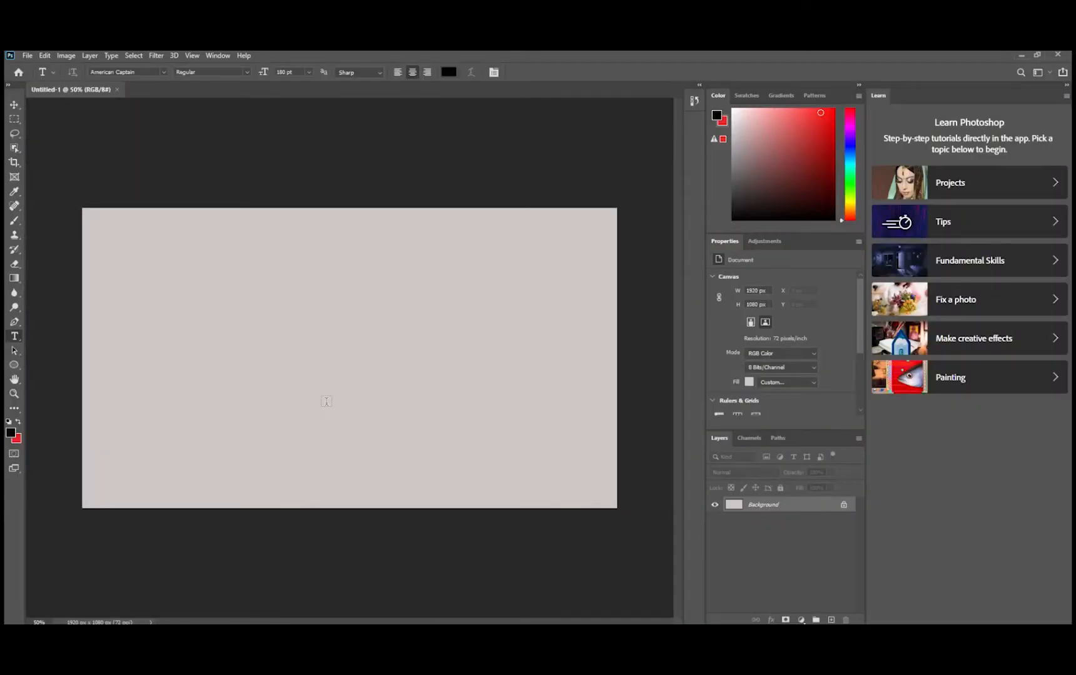
mouse_move(316, 365)
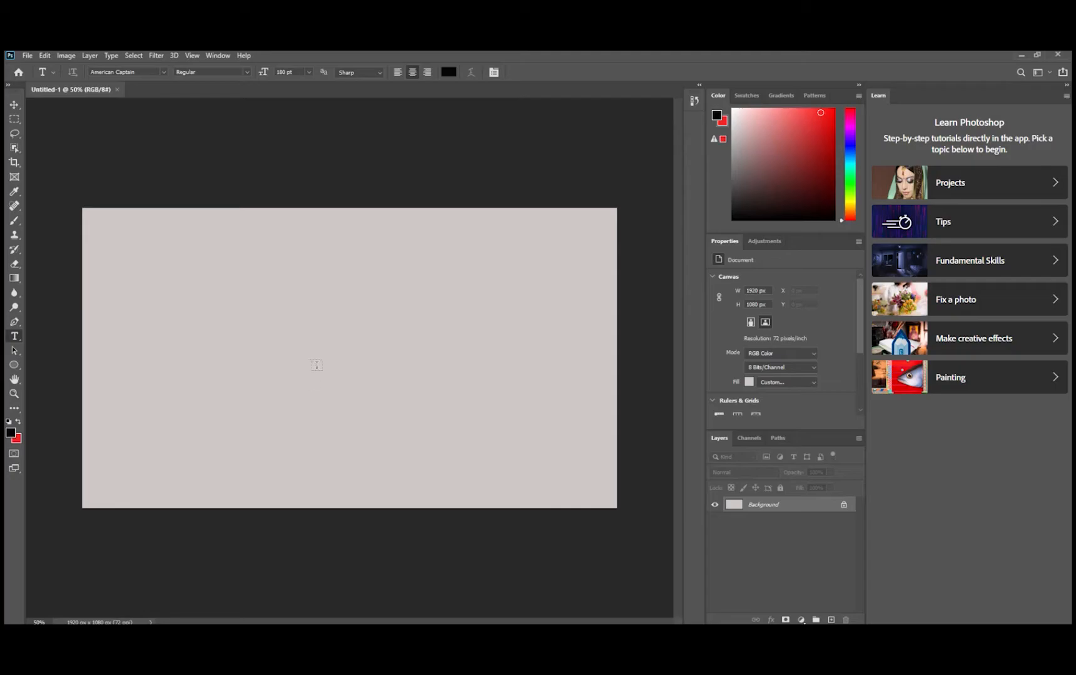
mouse_move(112, 261)
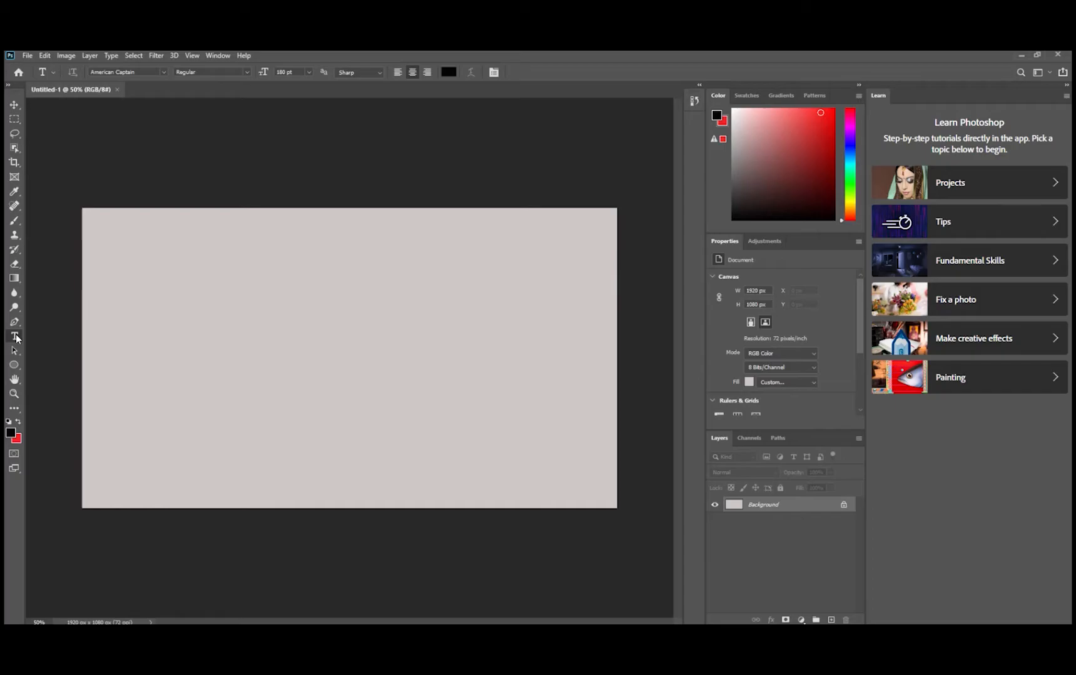
mouse_move(329, 357)
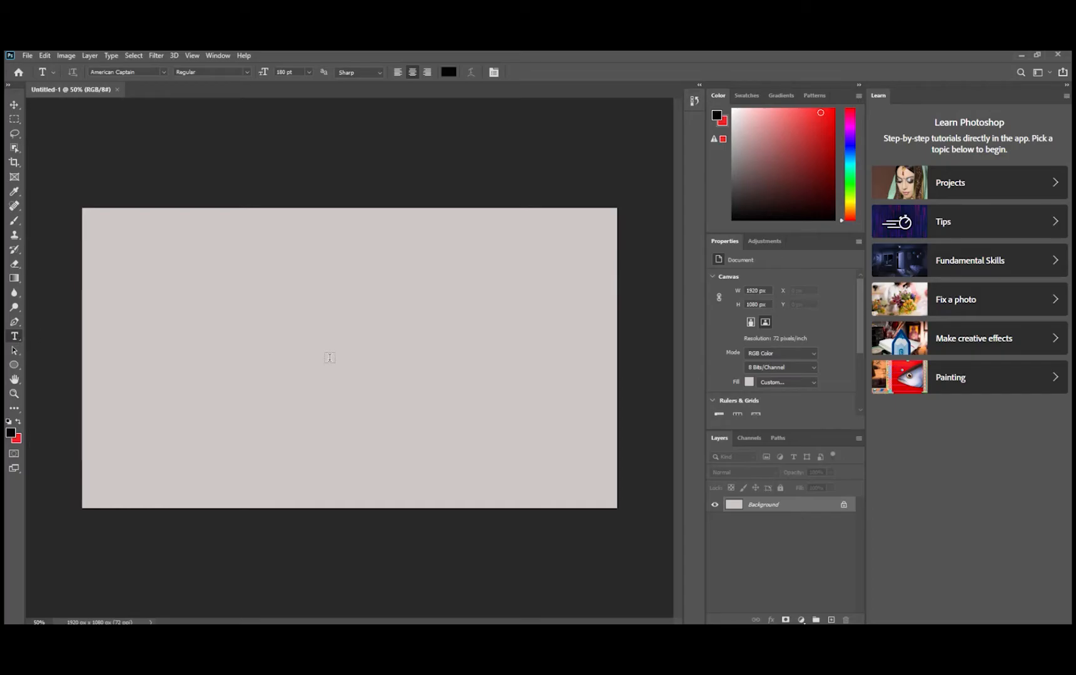
- Replace the placeholder text with the two-line title 'HOW TO MAKE A BORDER FOR YOUR YOUTUBE THUMBNAILS'
text(LOREM IPSUM)
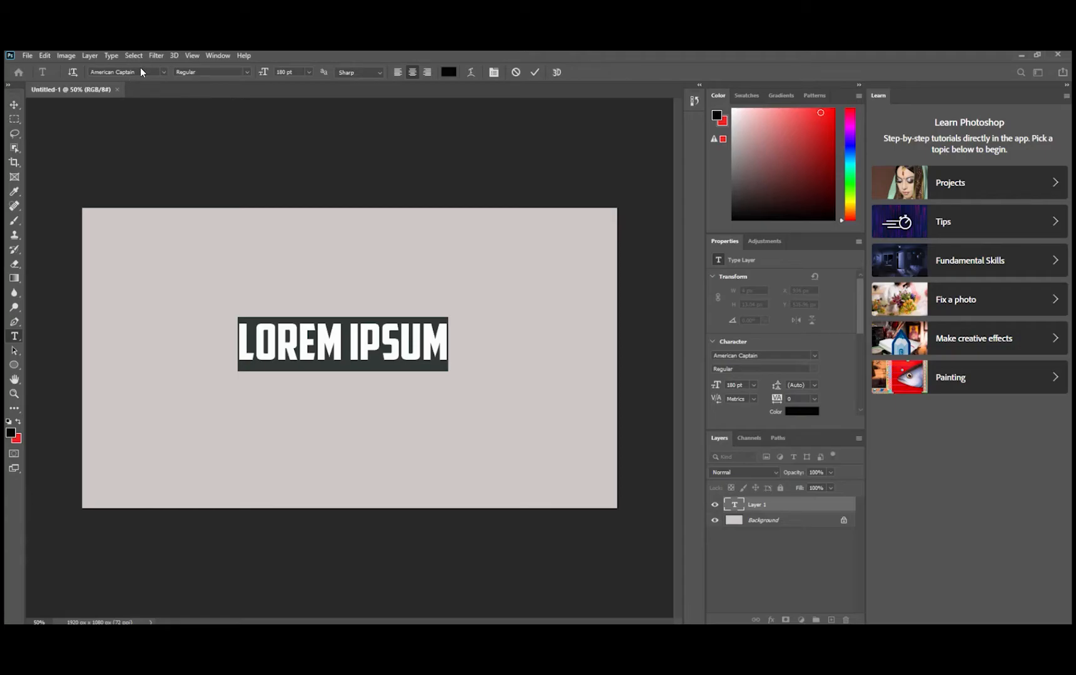
mouse_move(281, 269)
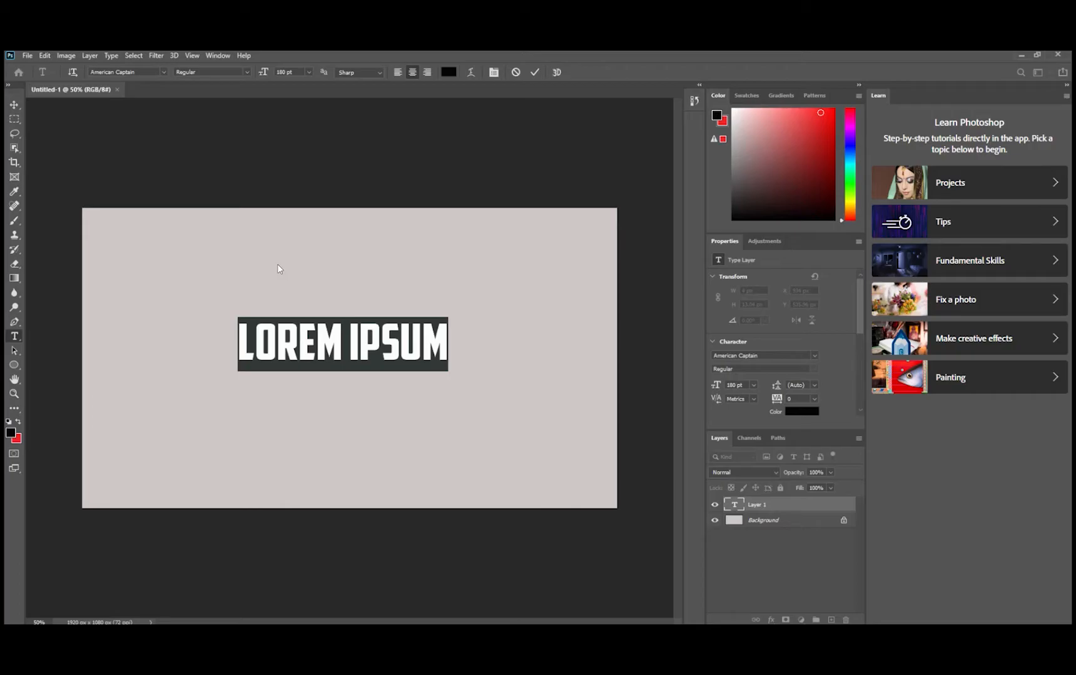
text(HOW)
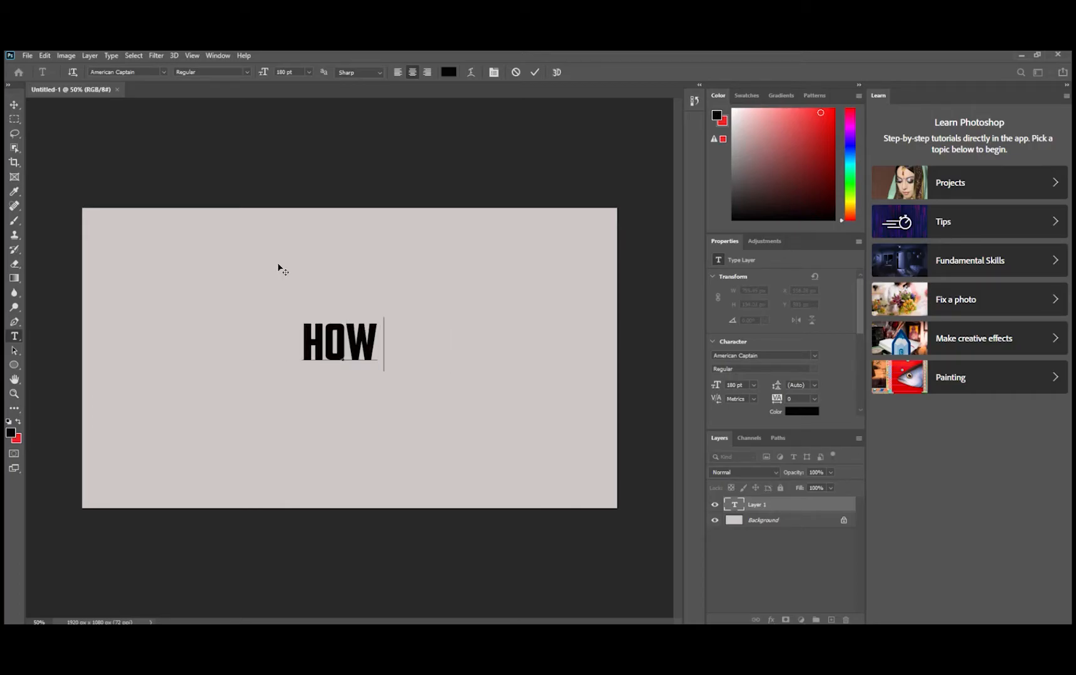
text(TO MAKE)
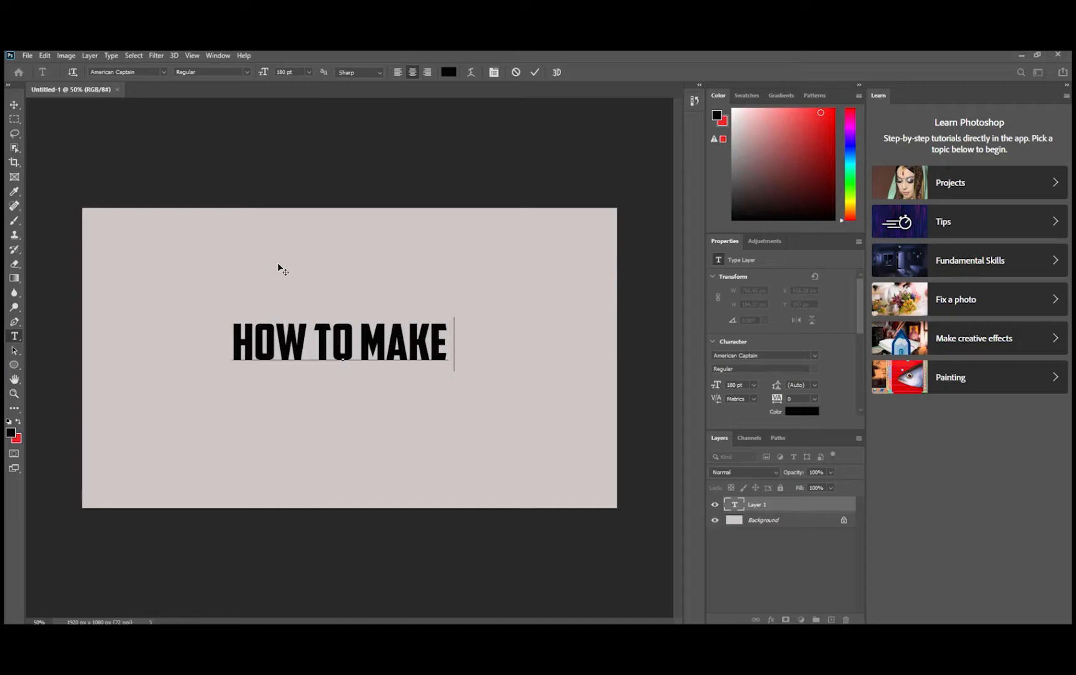
text(A BOR)
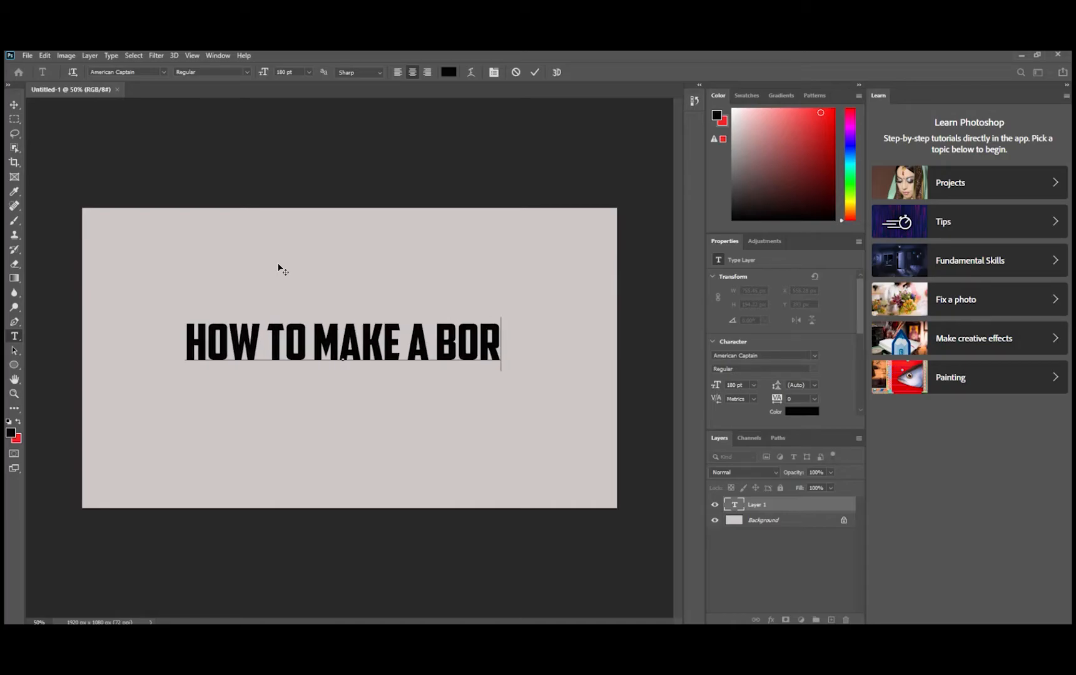
text(DER)
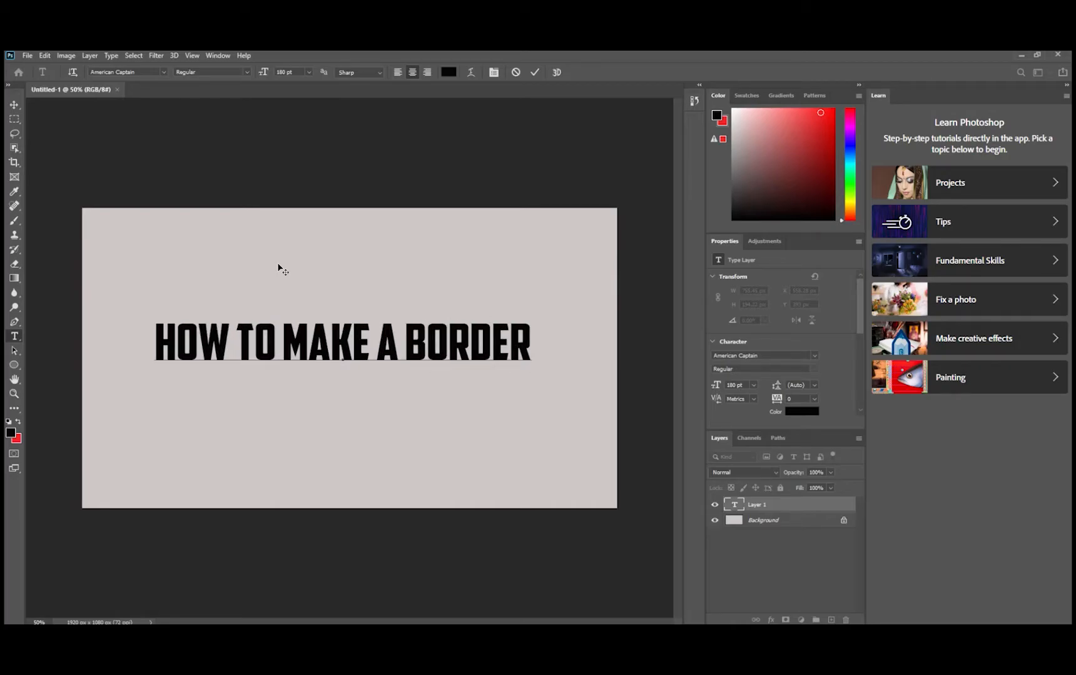
text(FOR)
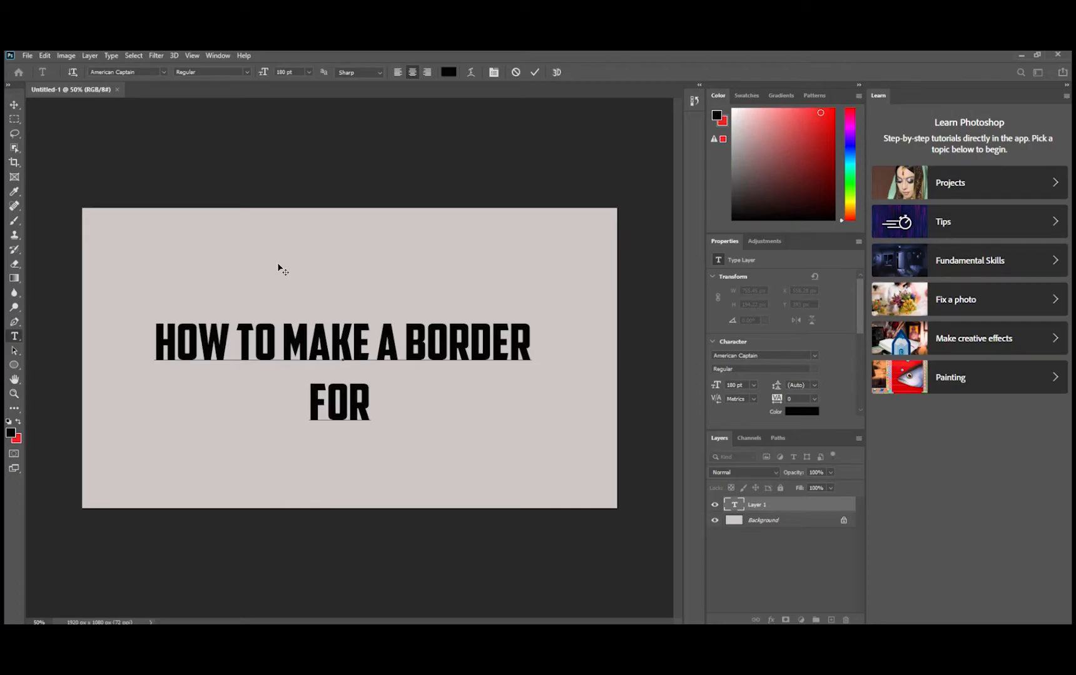
text(YOUR Y)
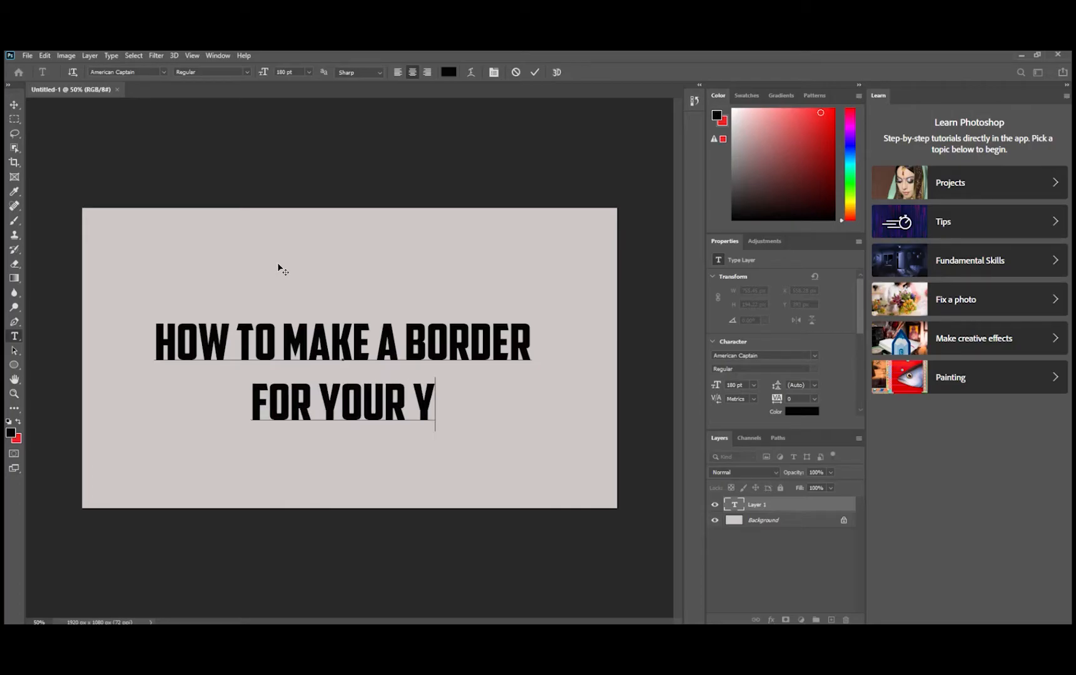
text(OUTUBE THUMBNAILS)
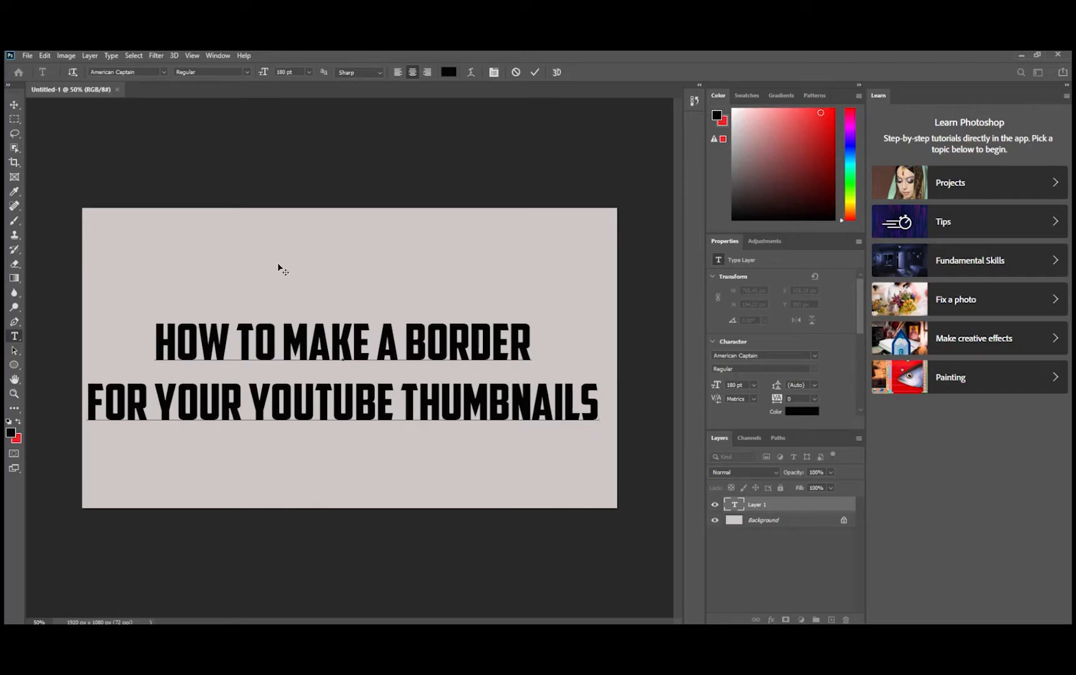
- Commit the title text, select the whole canvas, and align the title to centre
click(597, 403)
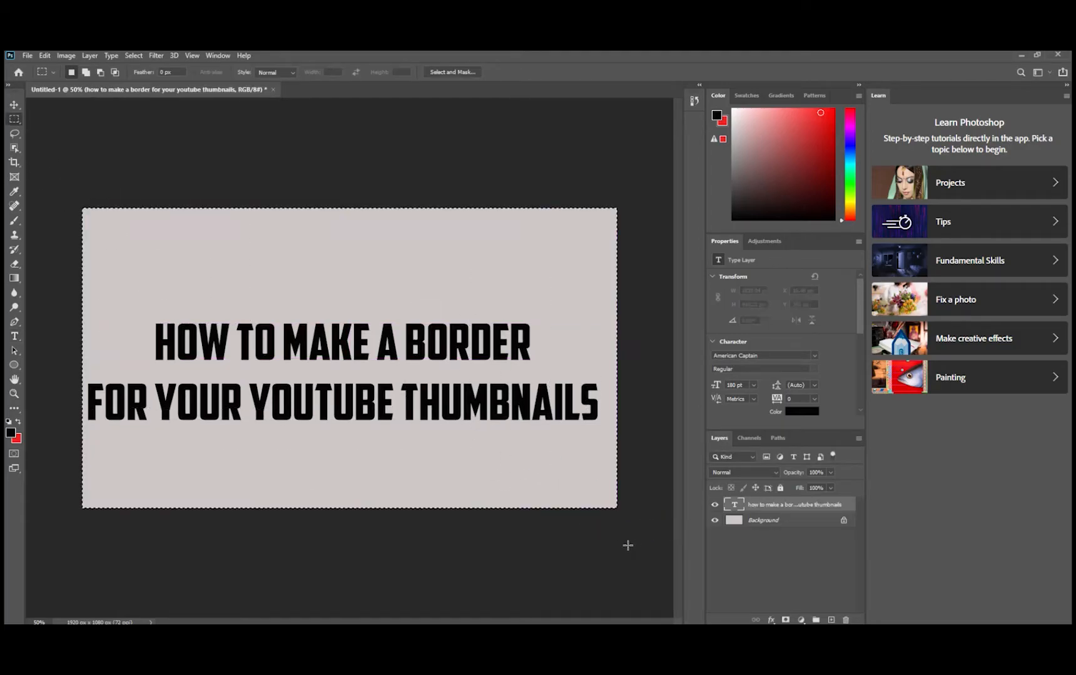
click(14, 105)
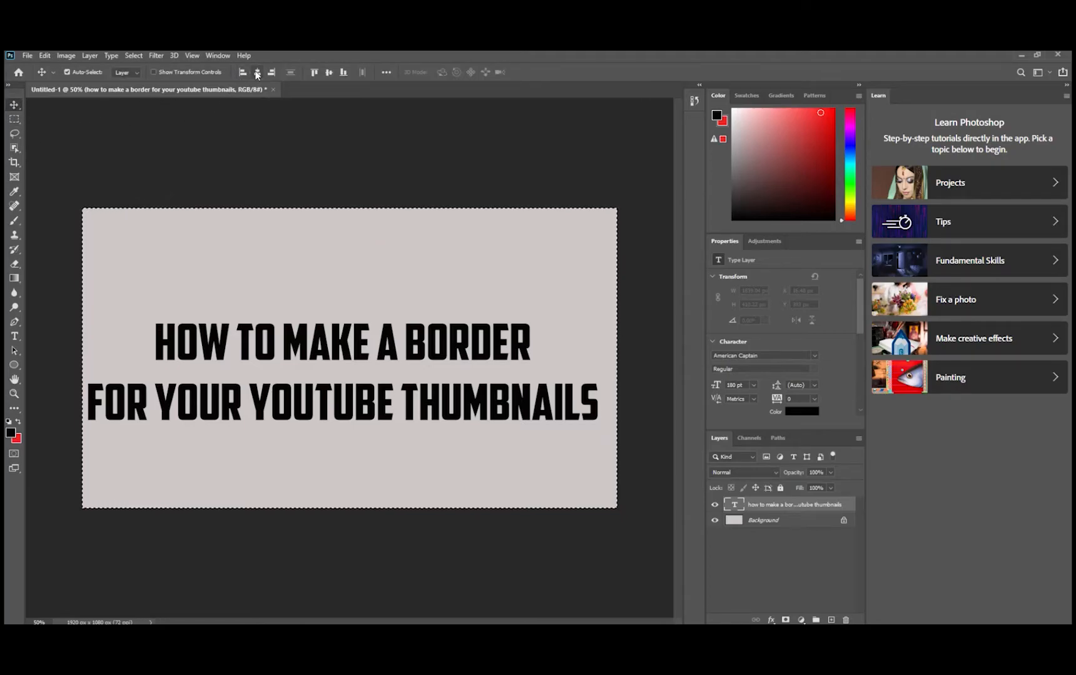
click(256, 72)
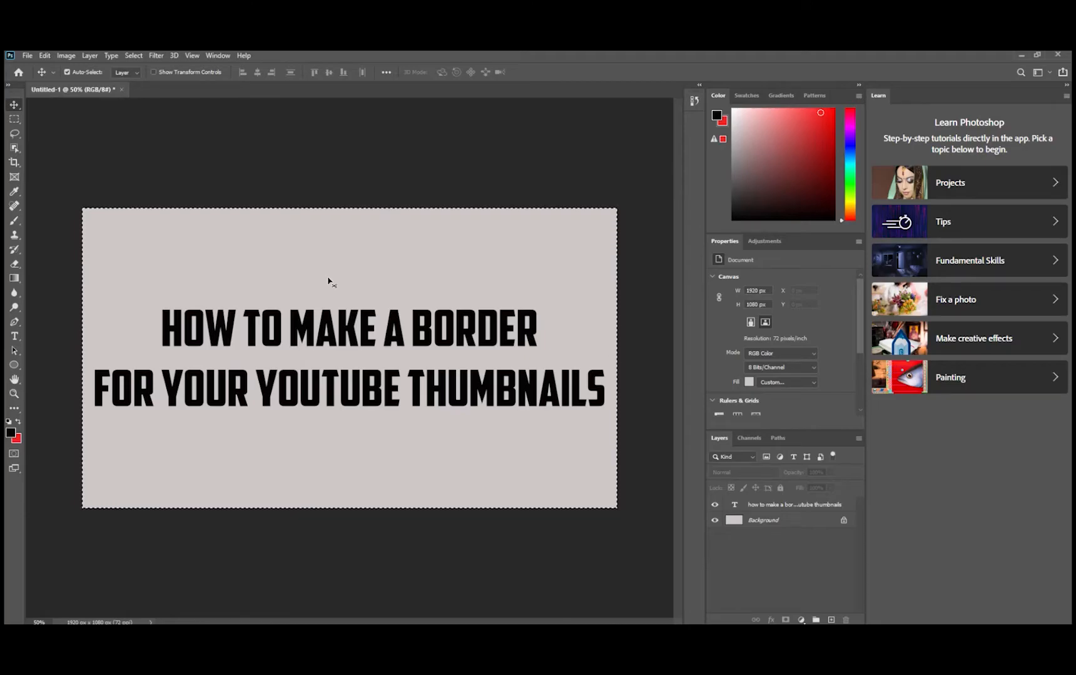
mouse_move(14, 363)
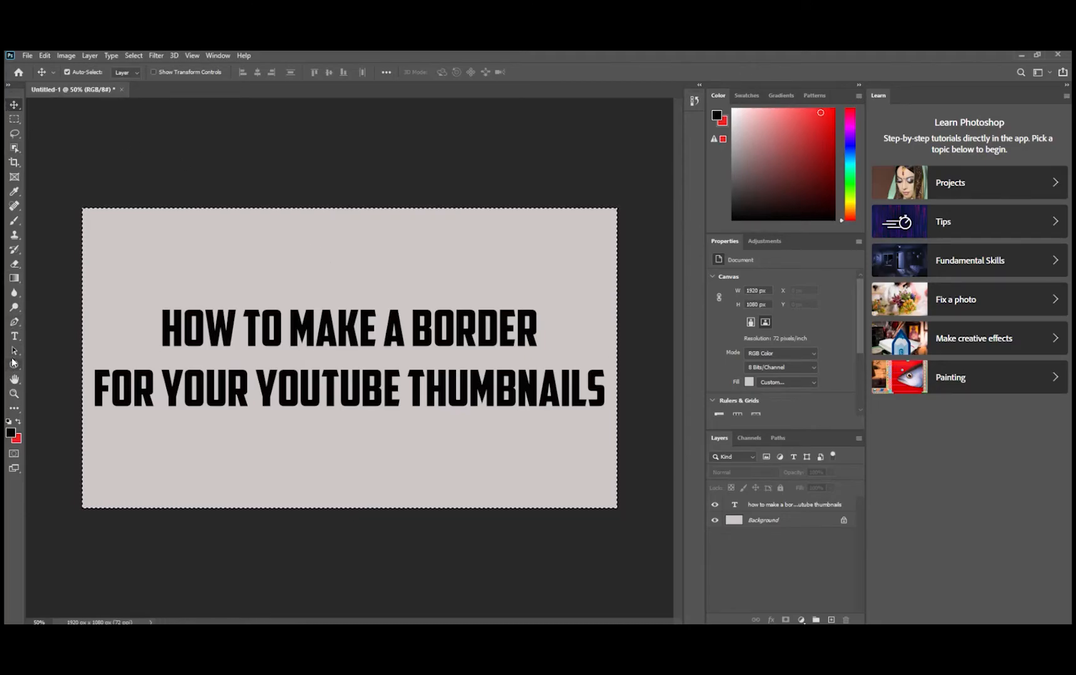
- Create a second document through File > New using the 1920x1080 preset
click(14, 350)
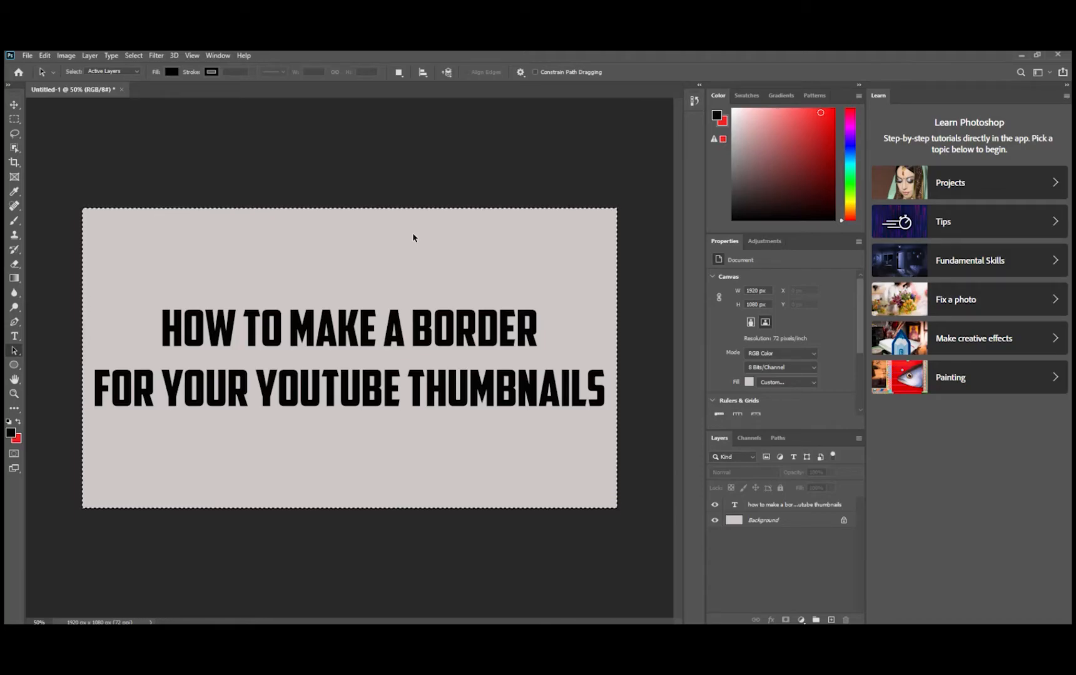
mouse_move(226, 180)
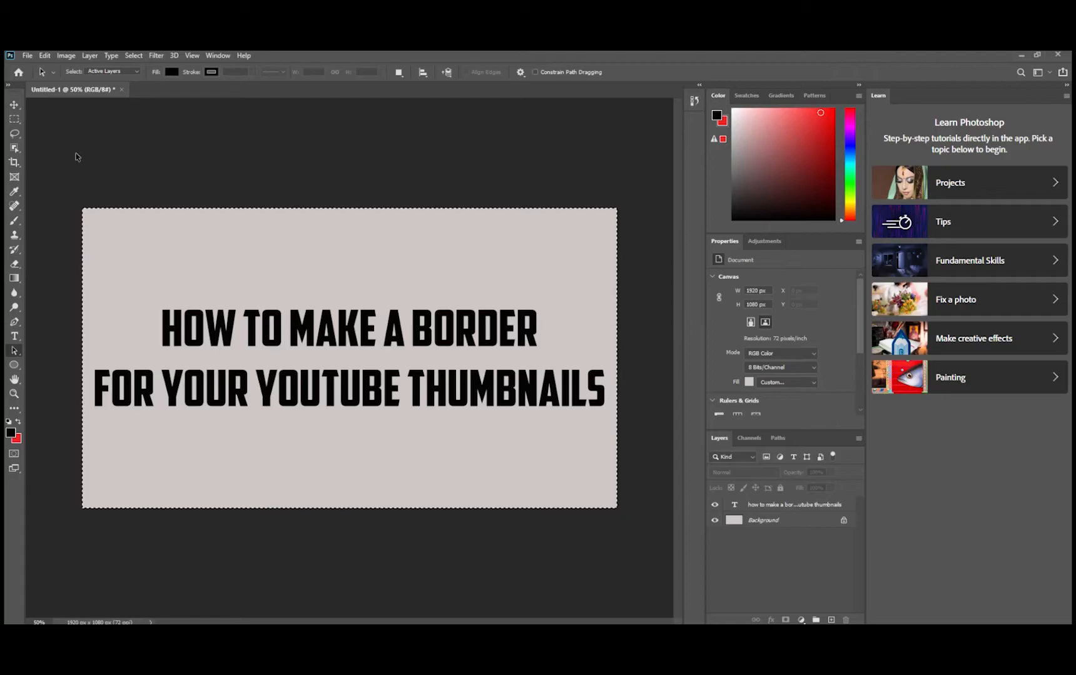
mouse_move(28, 55)
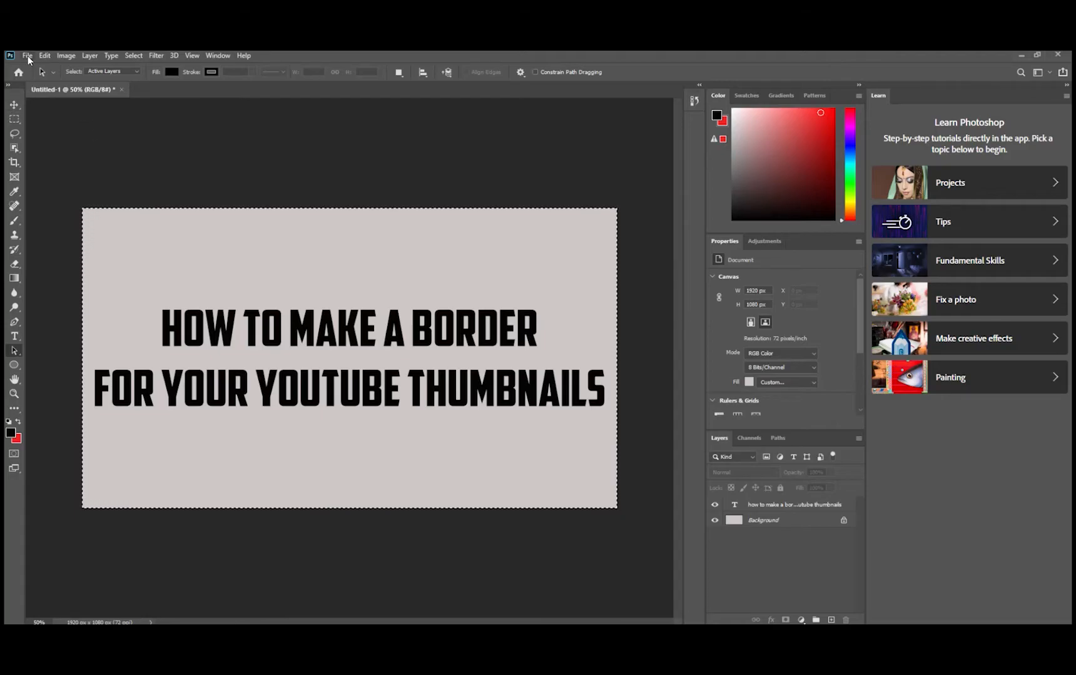
click(27, 56)
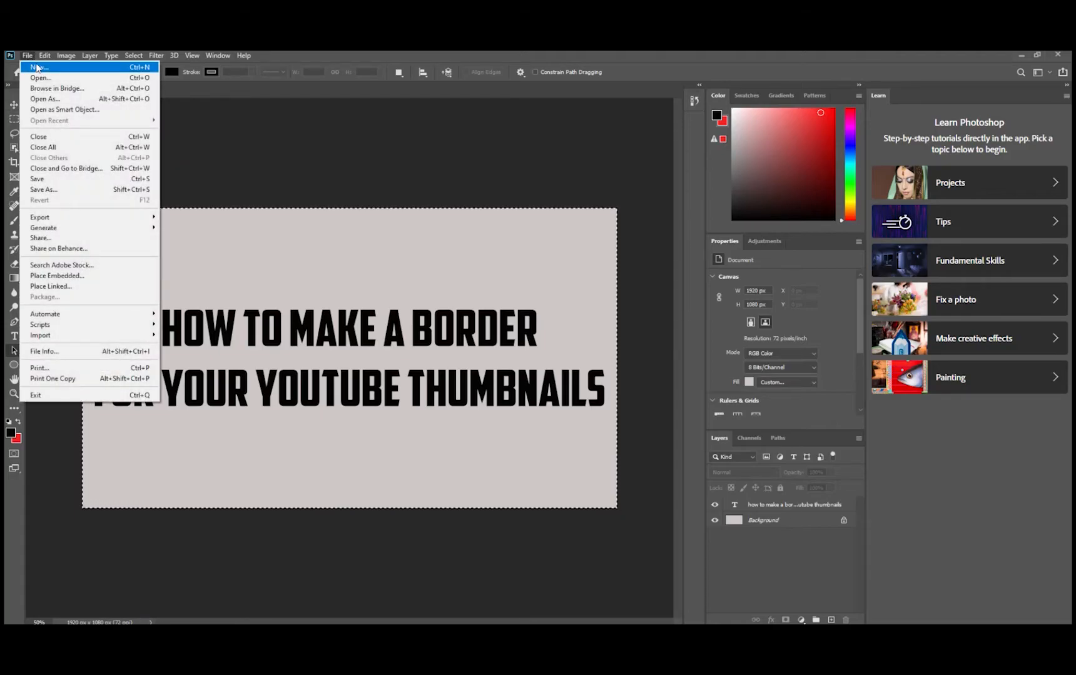
click(38, 67)
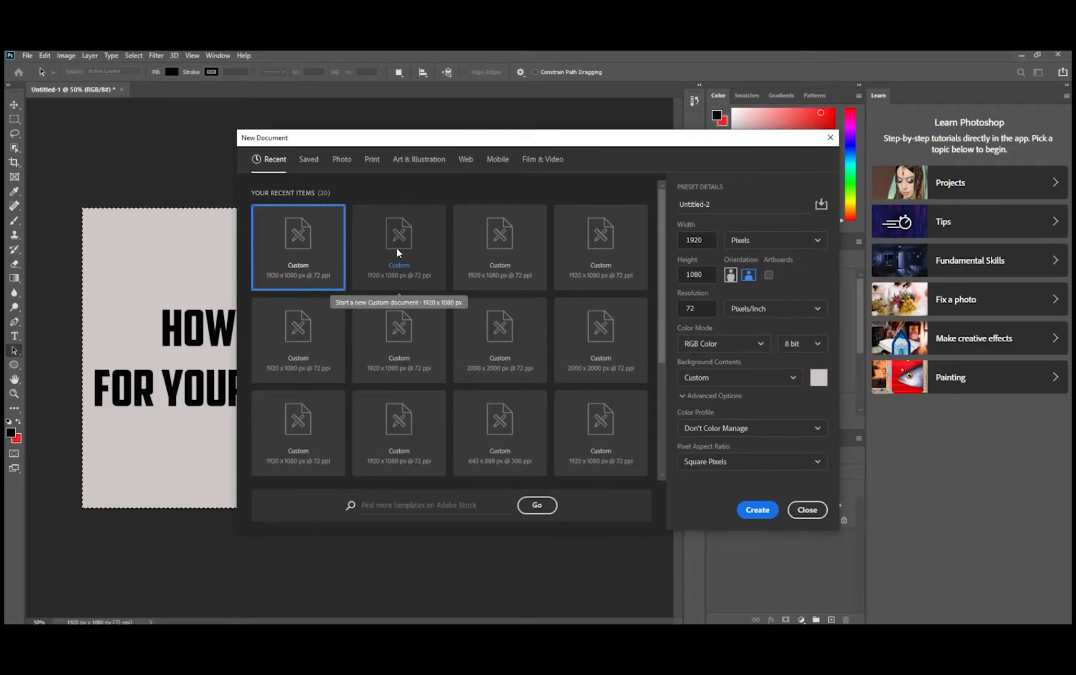
click(398, 247)
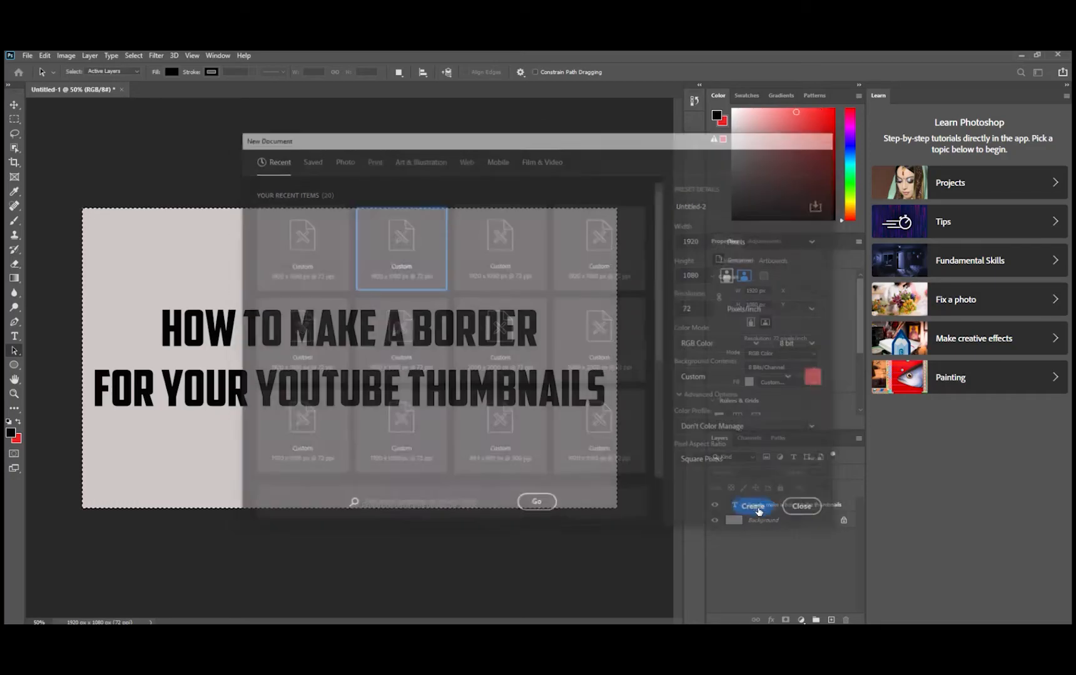
click(751, 506)
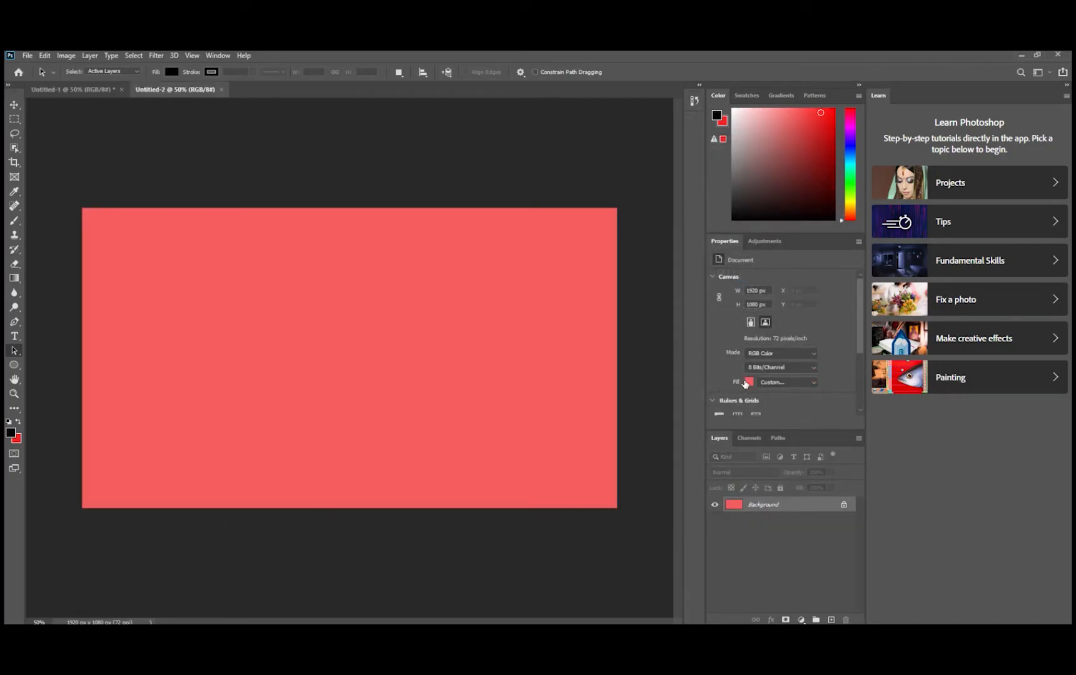
- Change the second document's background fill from coral-red to a pure, saturated red
click(748, 382)
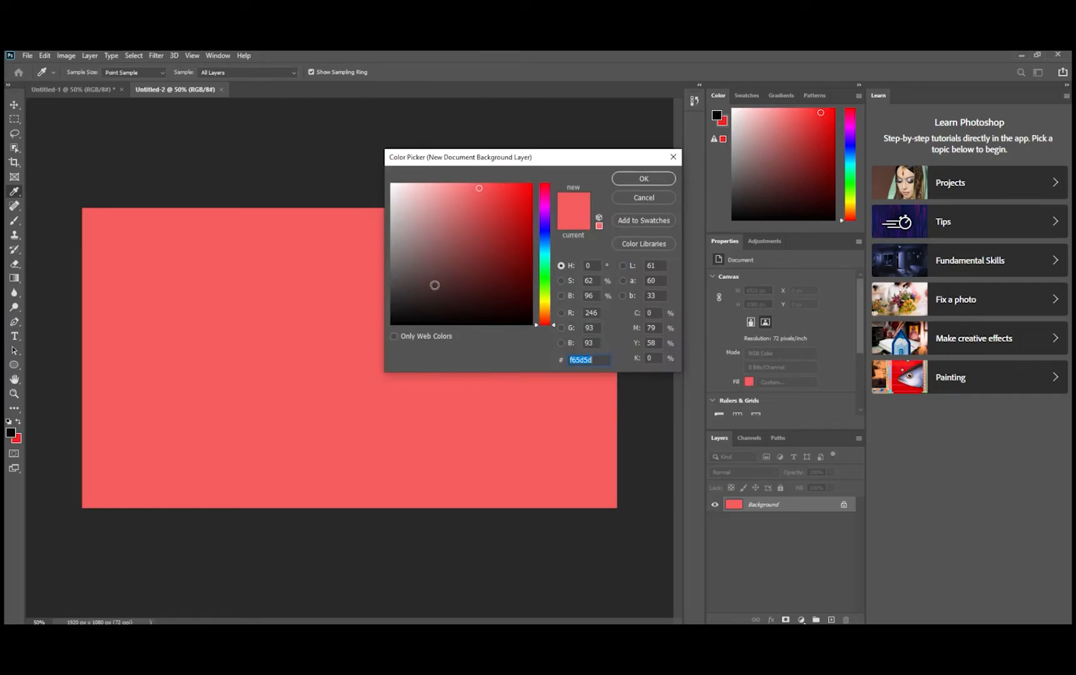
click(523, 186)
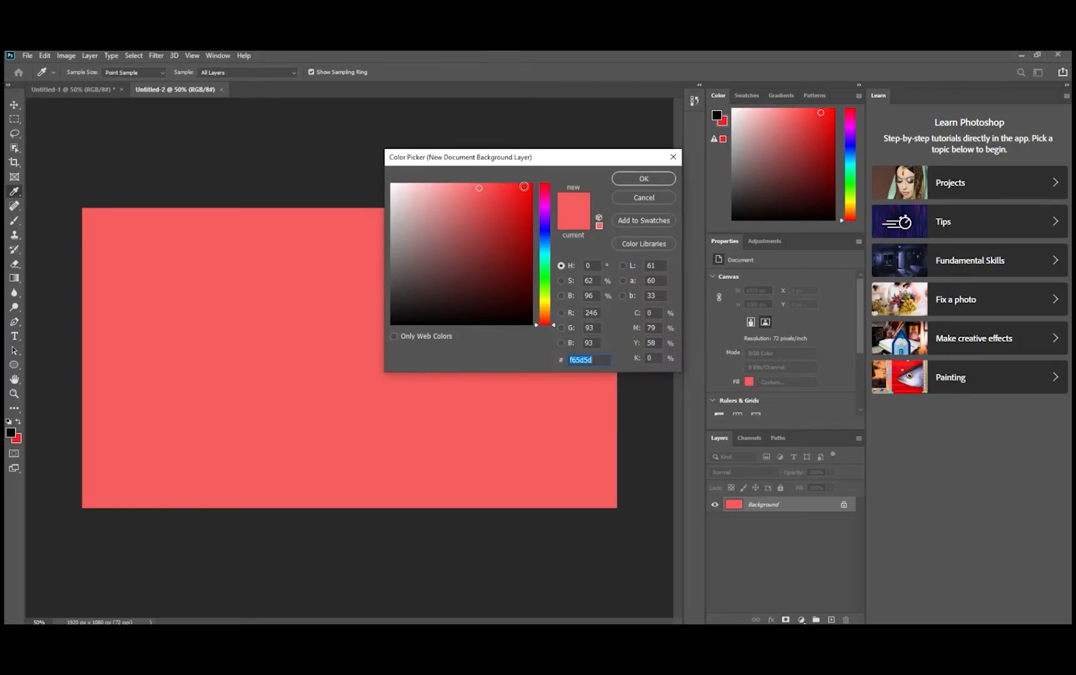
click(529, 184)
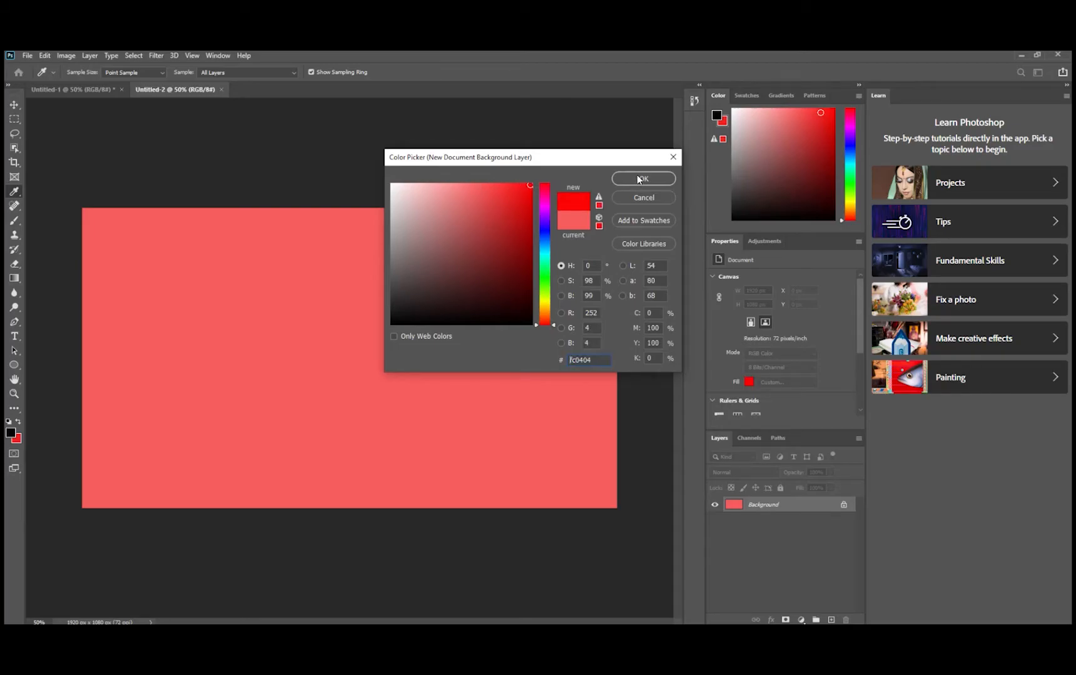
click(642, 178)
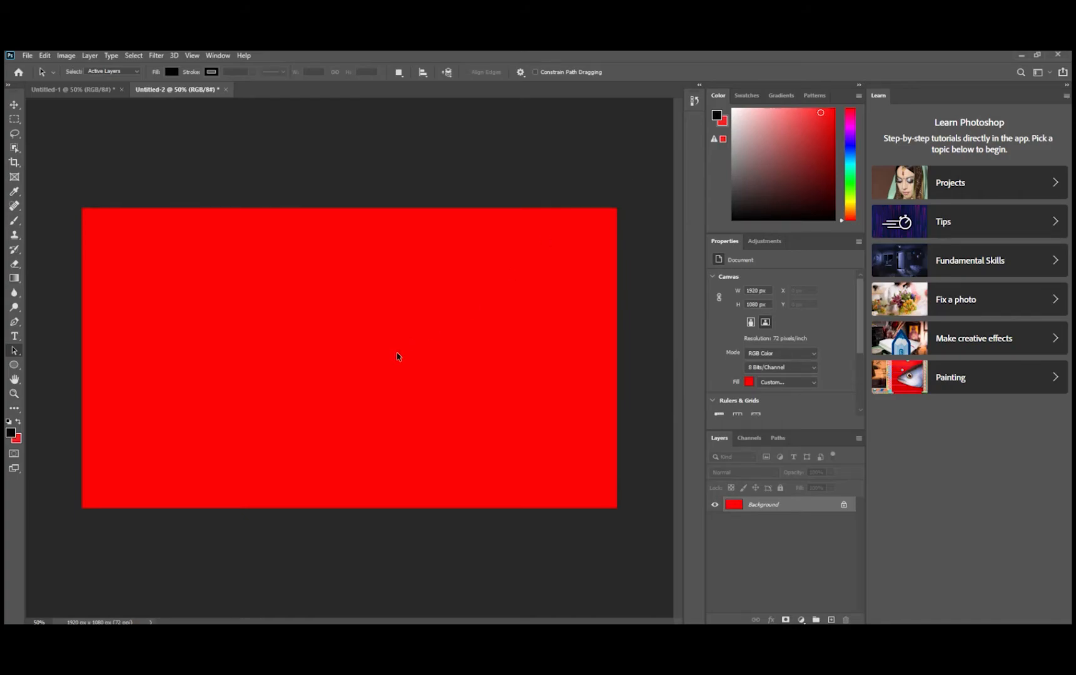
mouse_move(355, 336)
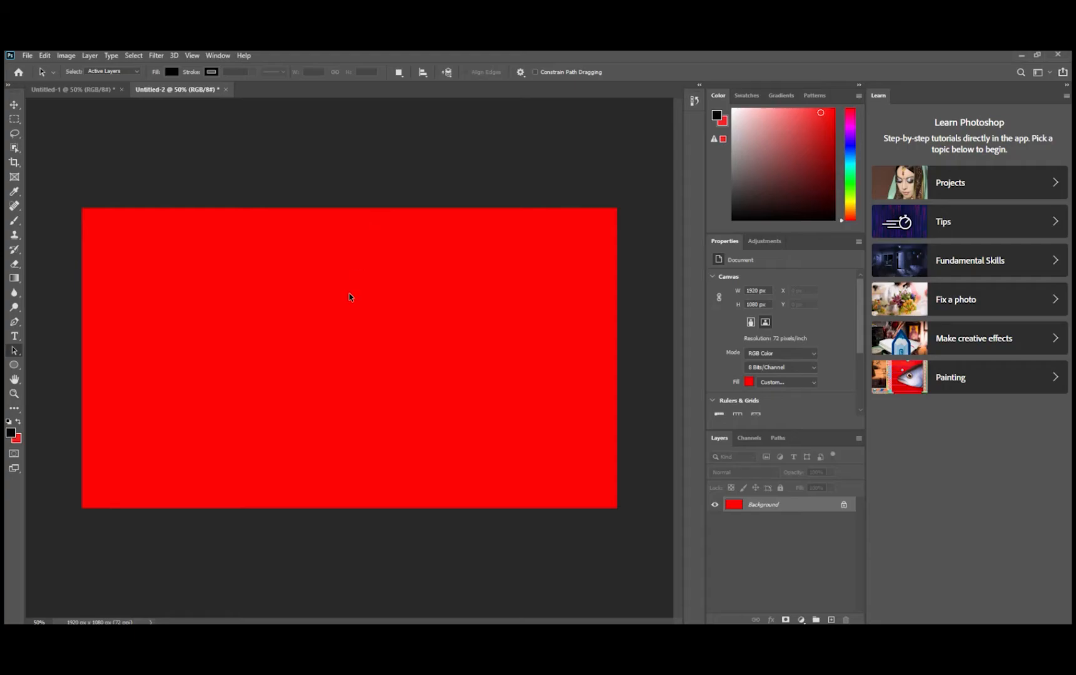
mouse_move(195, 164)
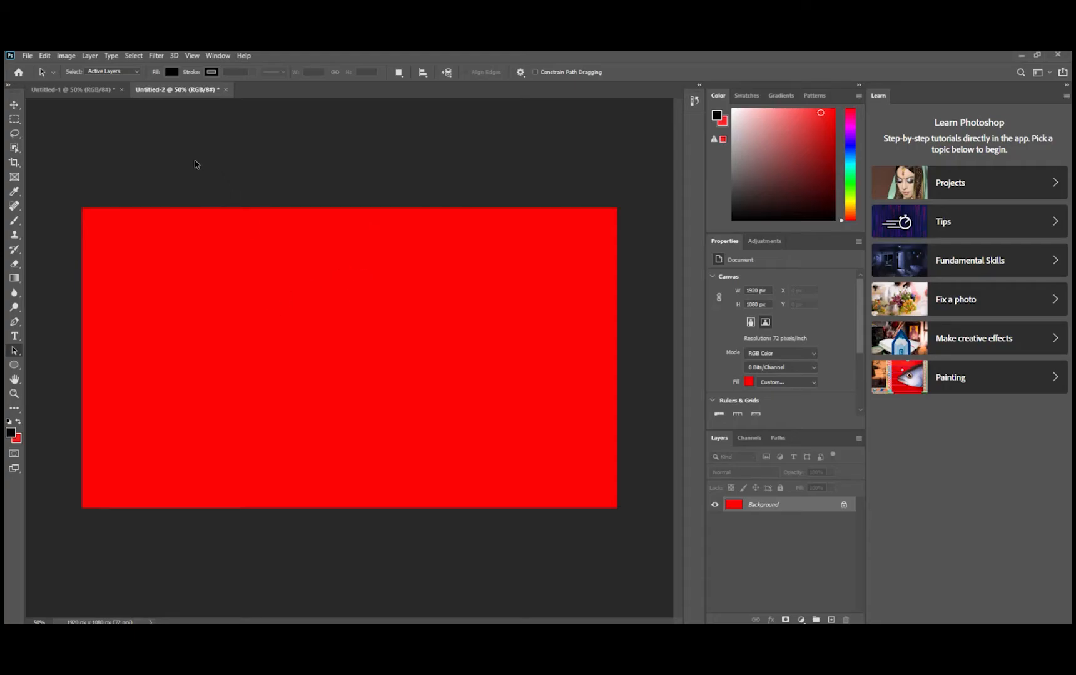
- Resize the gray Untitled-1 thumbnail to 1860 x 1020 pixels in Image Size
click(74, 89)
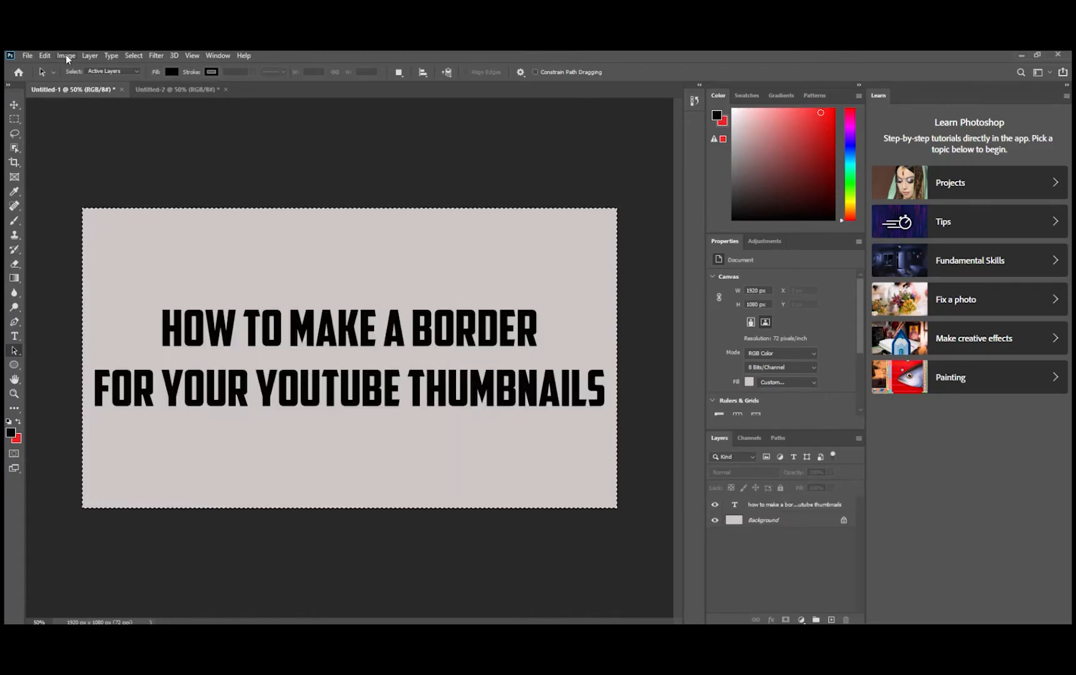
click(66, 56)
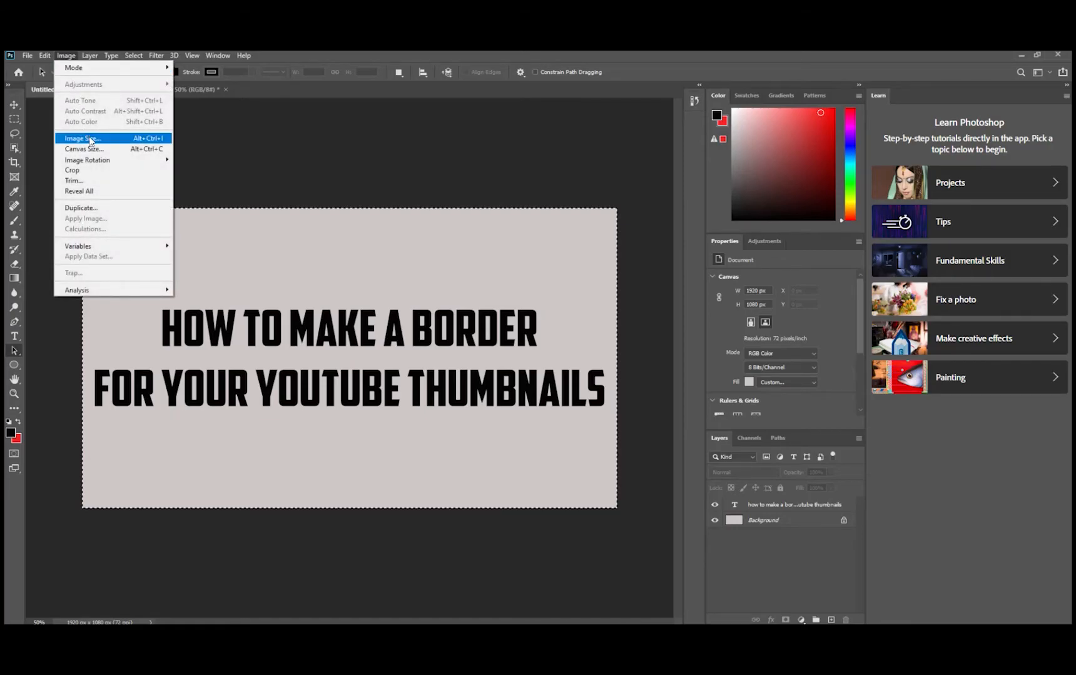
click(81, 137)
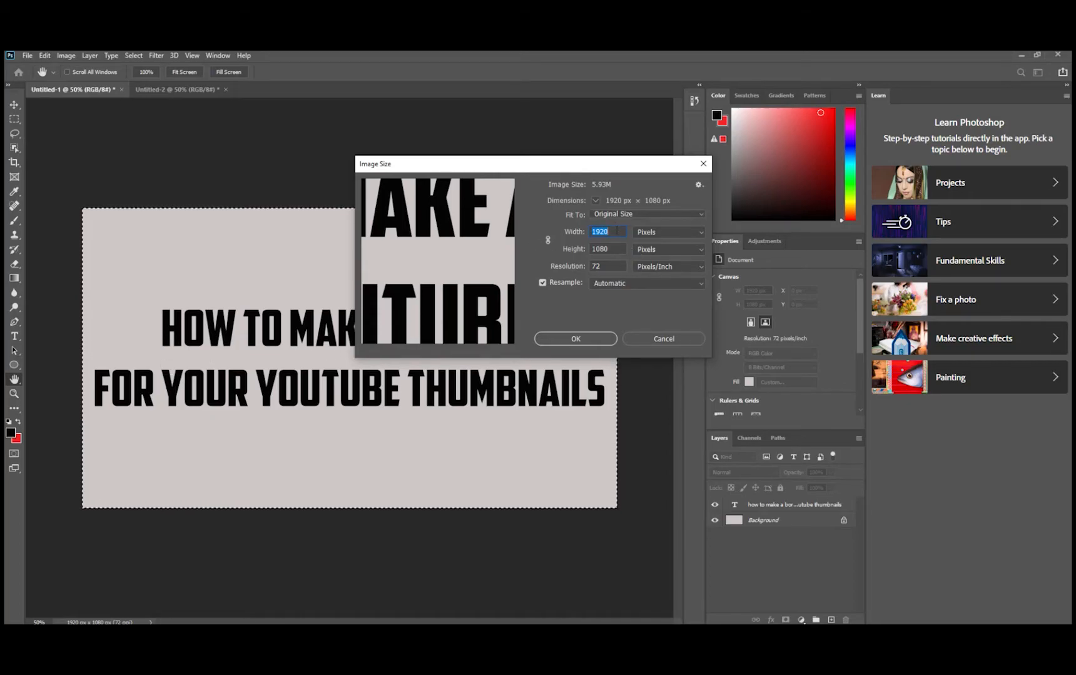
mouse_move(607, 232)
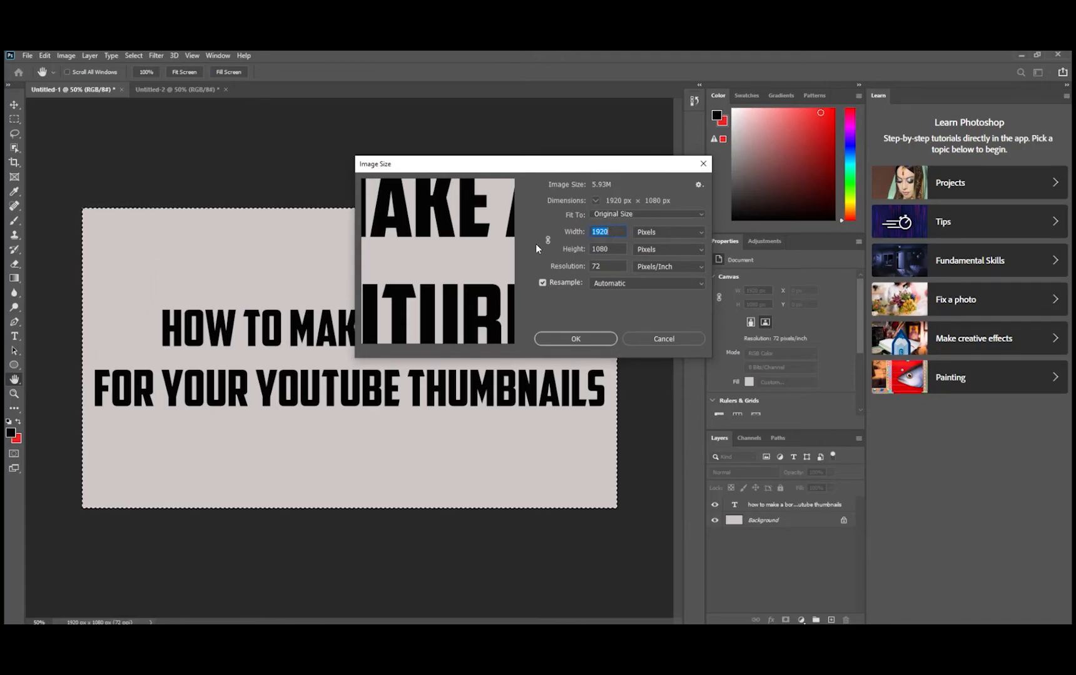
mouse_move(549, 225)
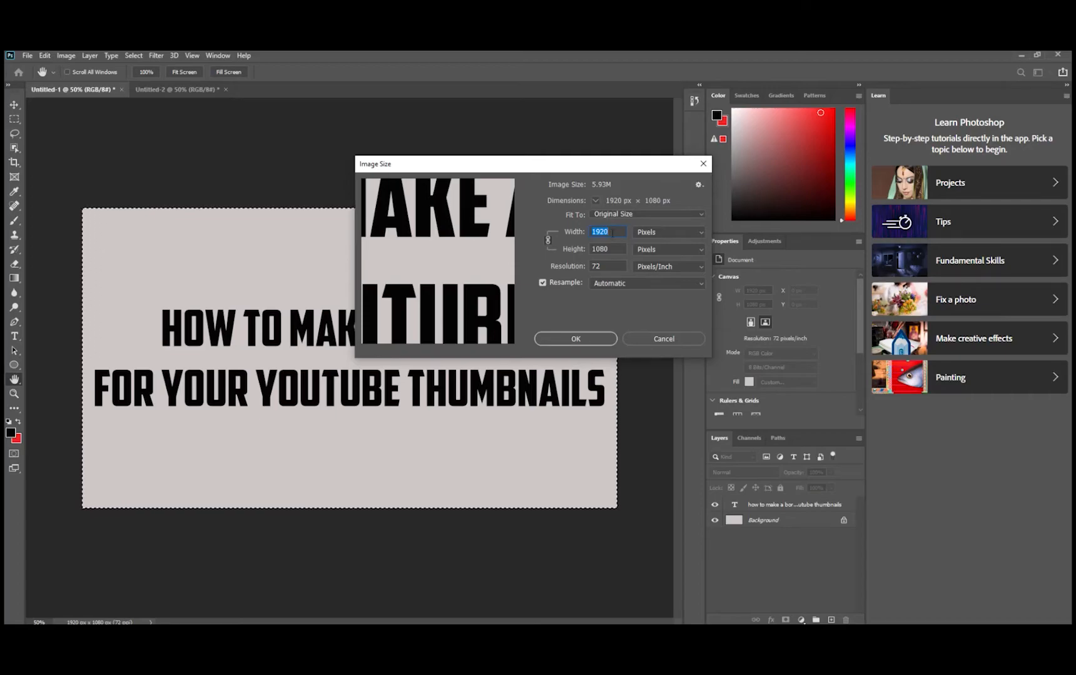
mouse_move(548, 240)
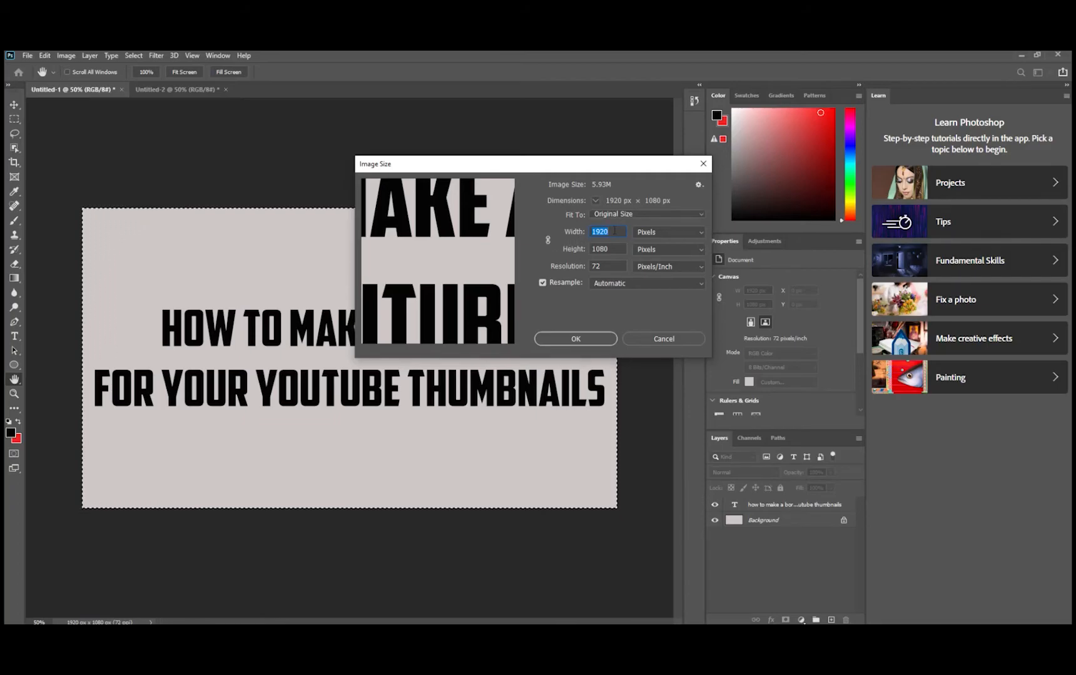
mouse_move(607, 231)
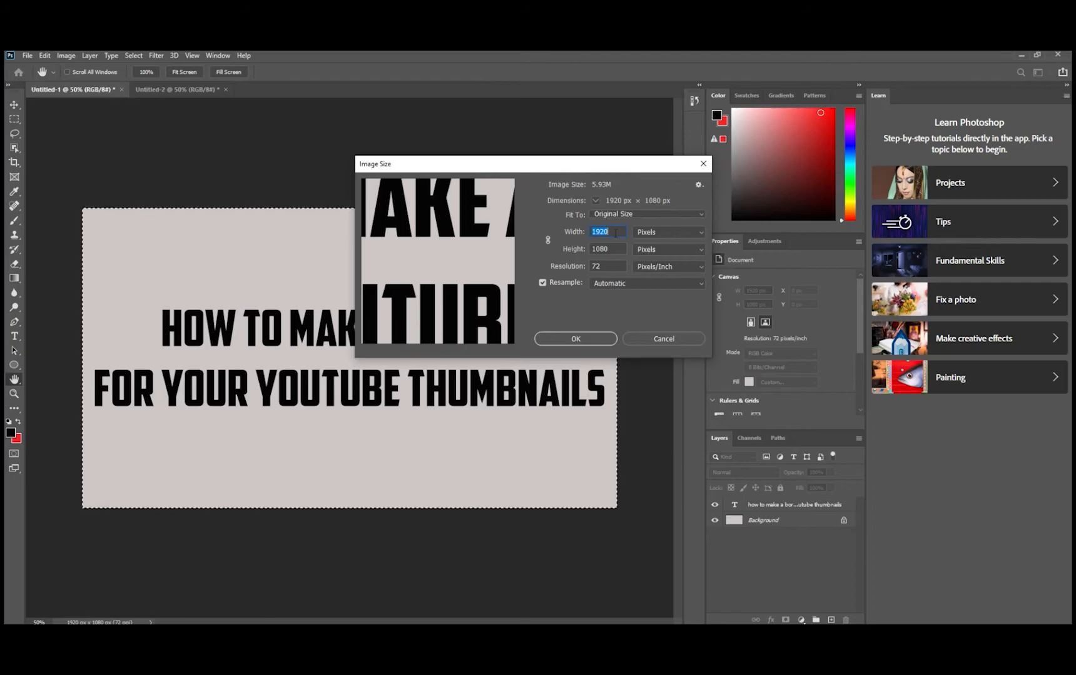
text(1)
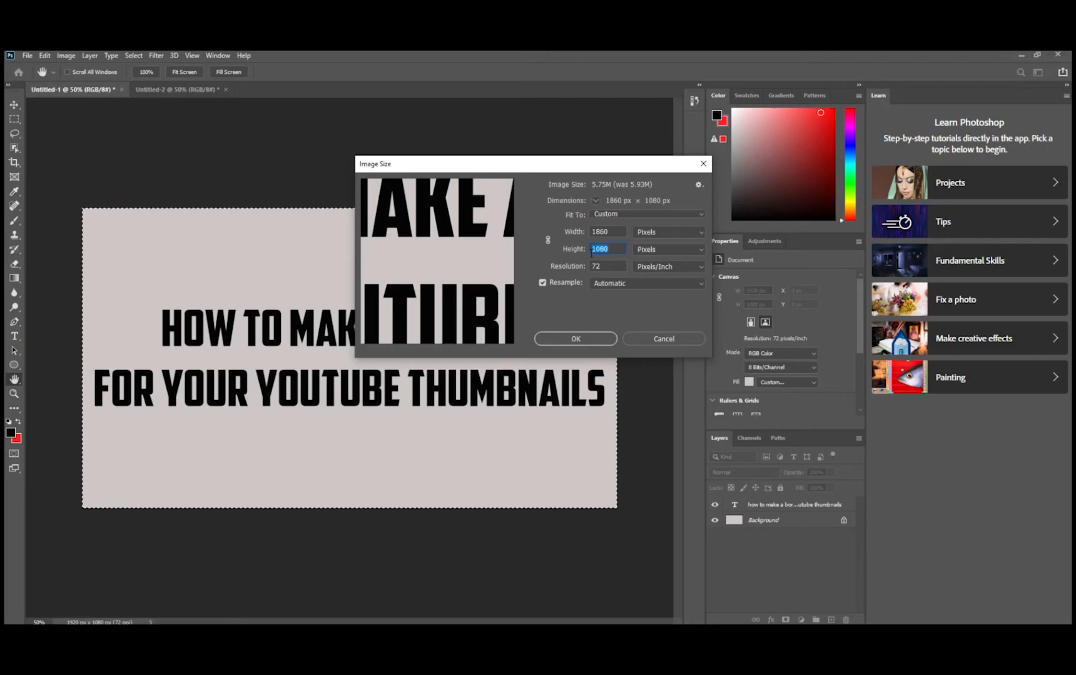
text(1020)
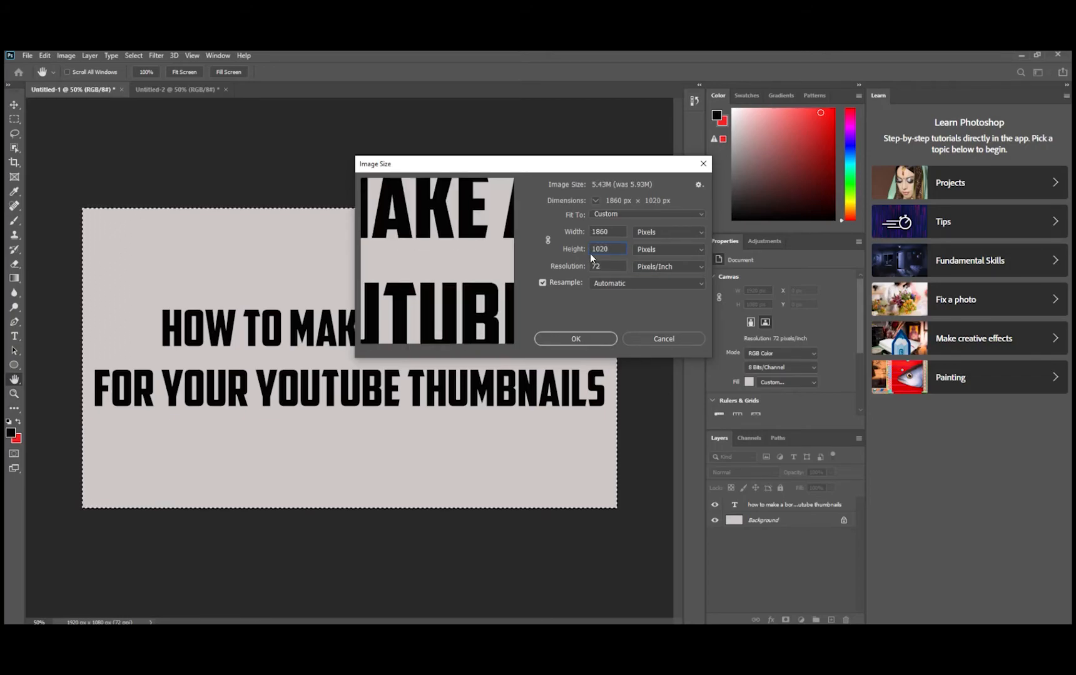
click(607, 249)
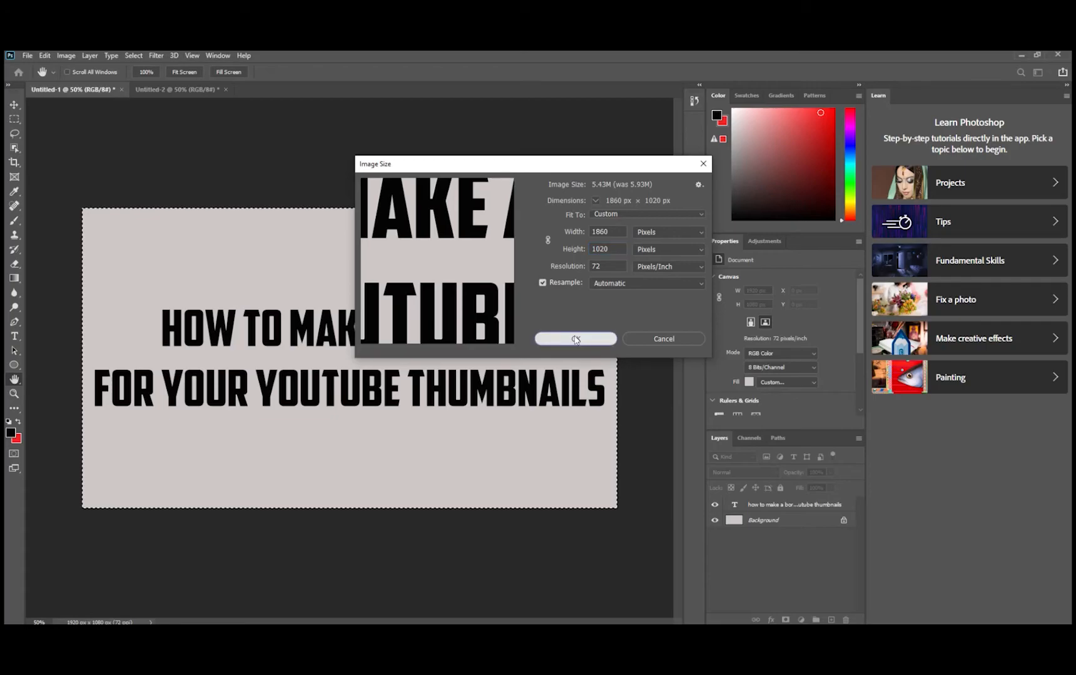
click(575, 339)
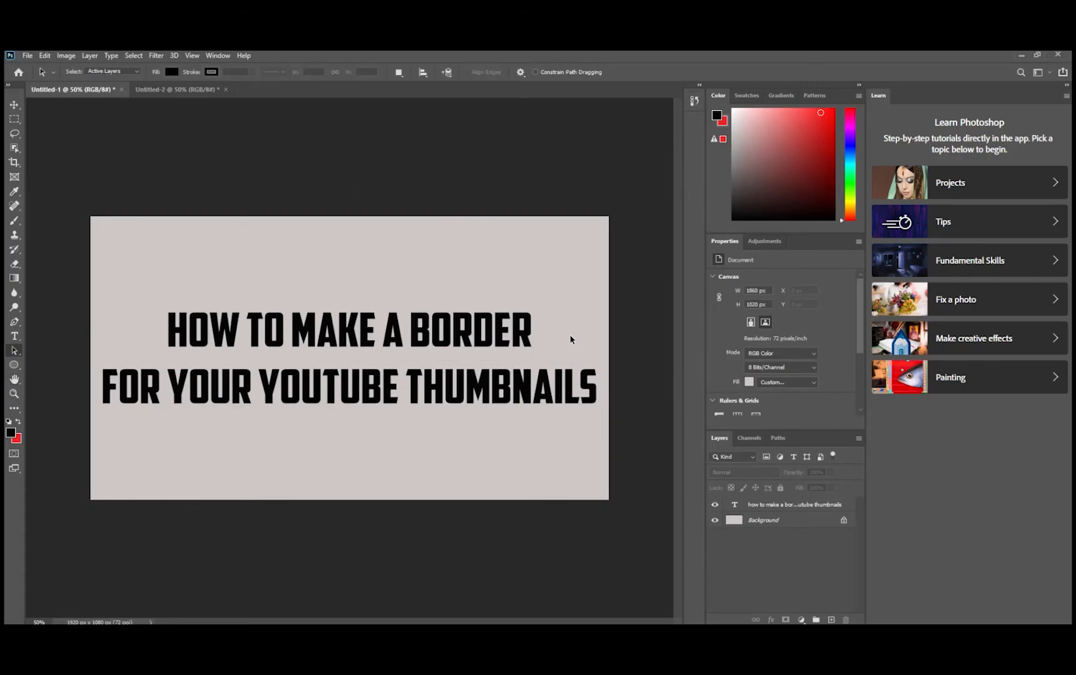
mouse_move(412, 247)
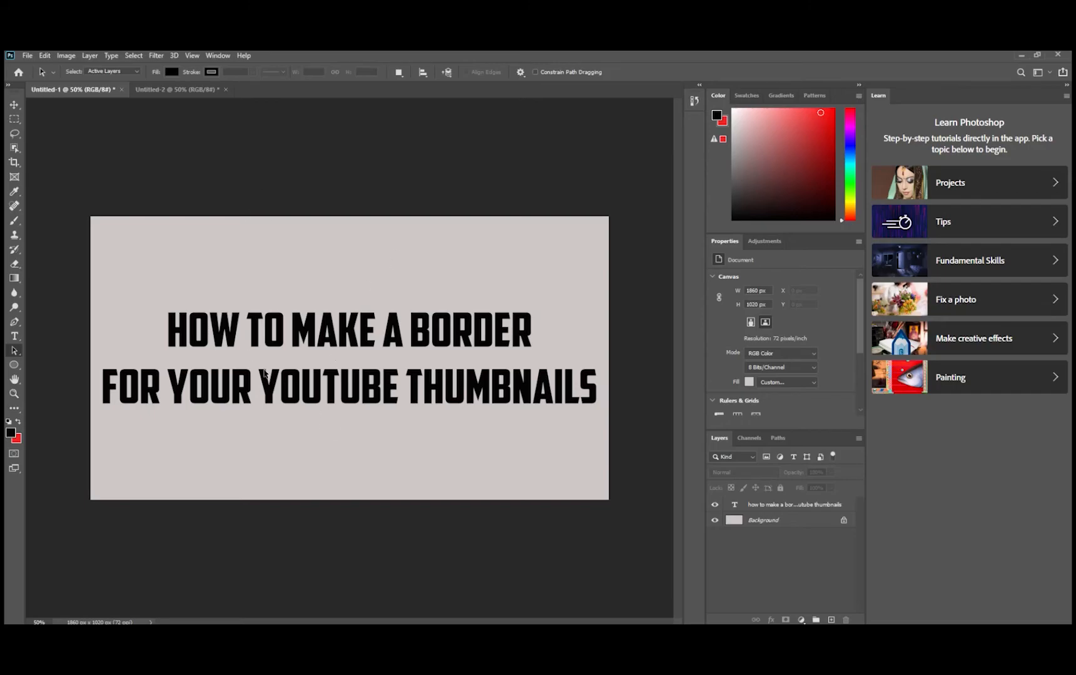
mouse_move(200, 275)
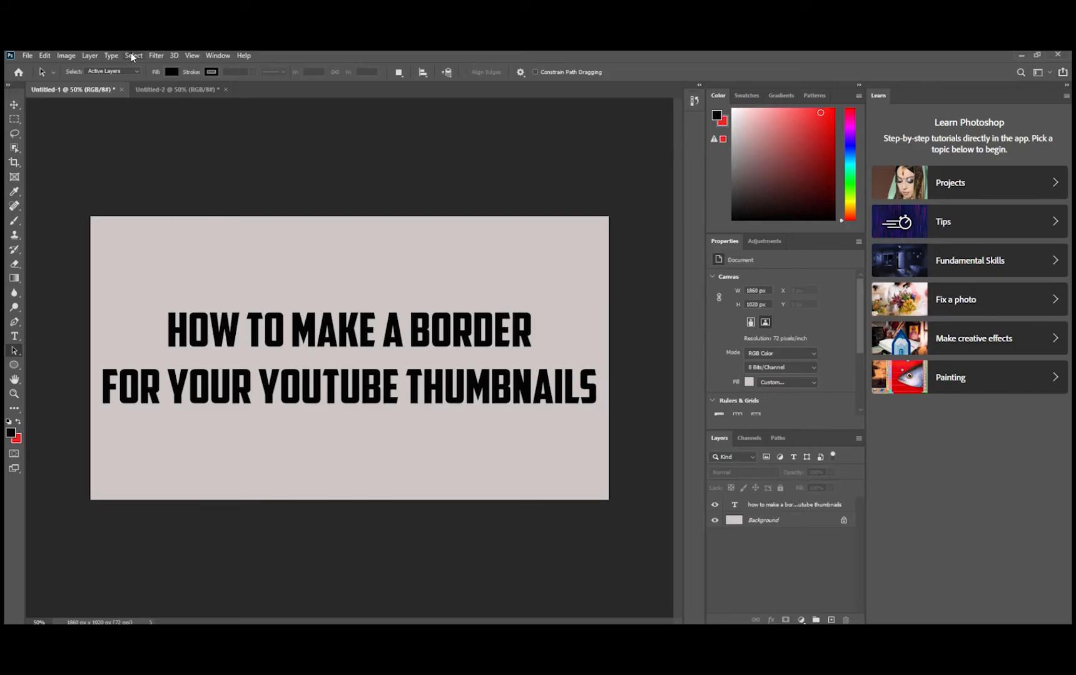
- Select all of the resized thumbnail canvas, then switch to the red Untitled-2 document
click(133, 56)
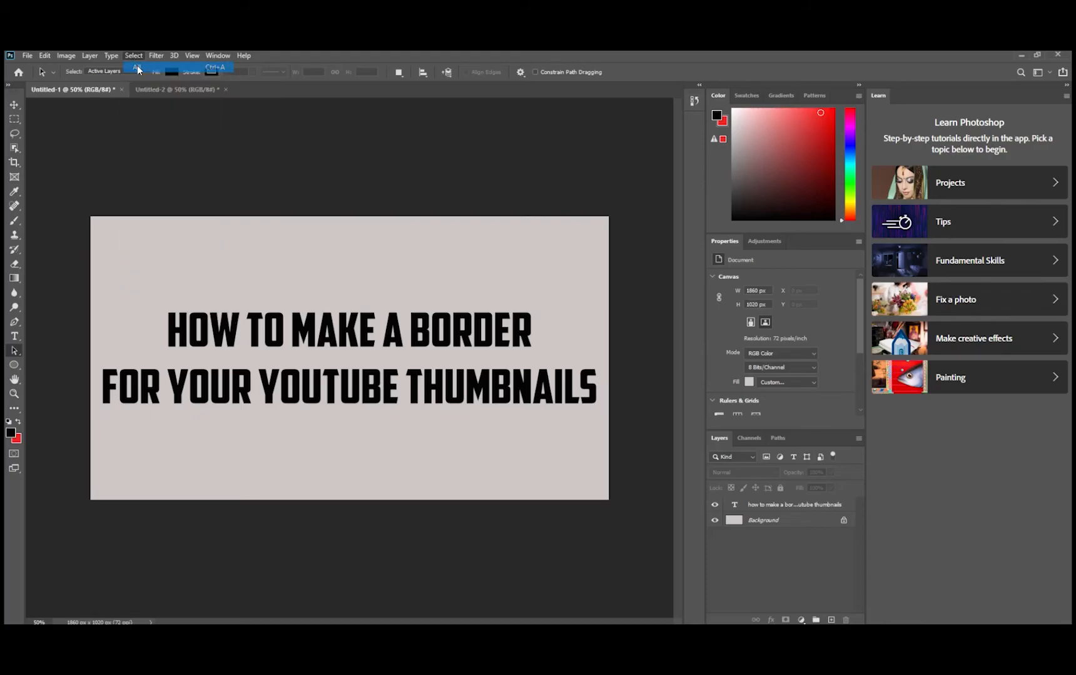
click(43, 56)
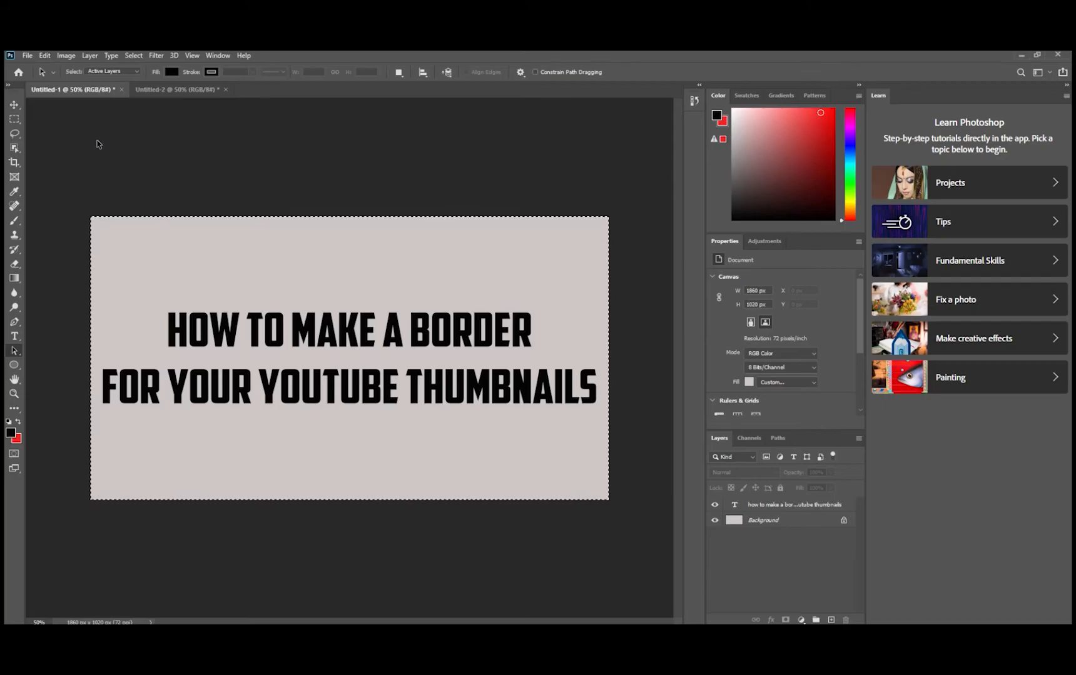
click(176, 90)
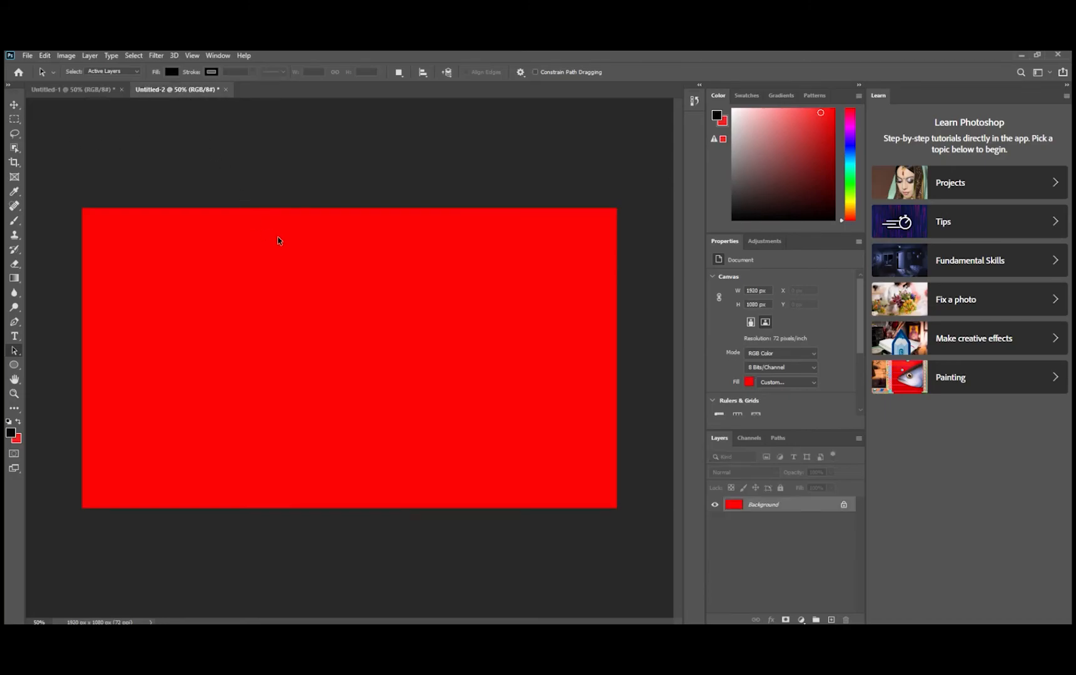
mouse_move(42, 59)
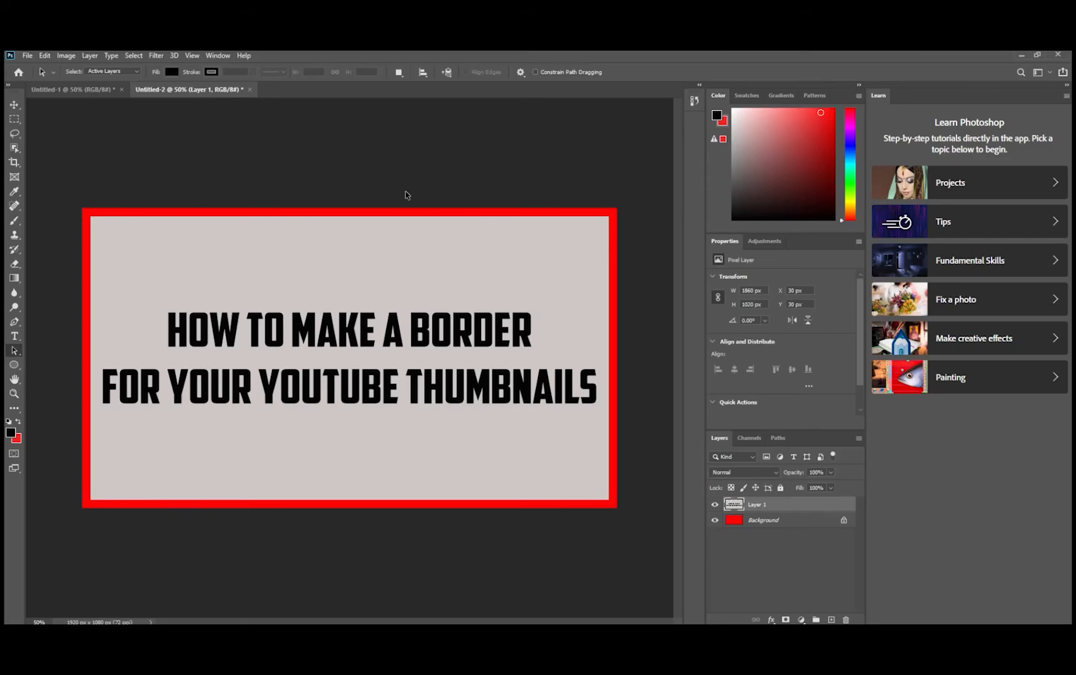
mouse_move(204, 292)
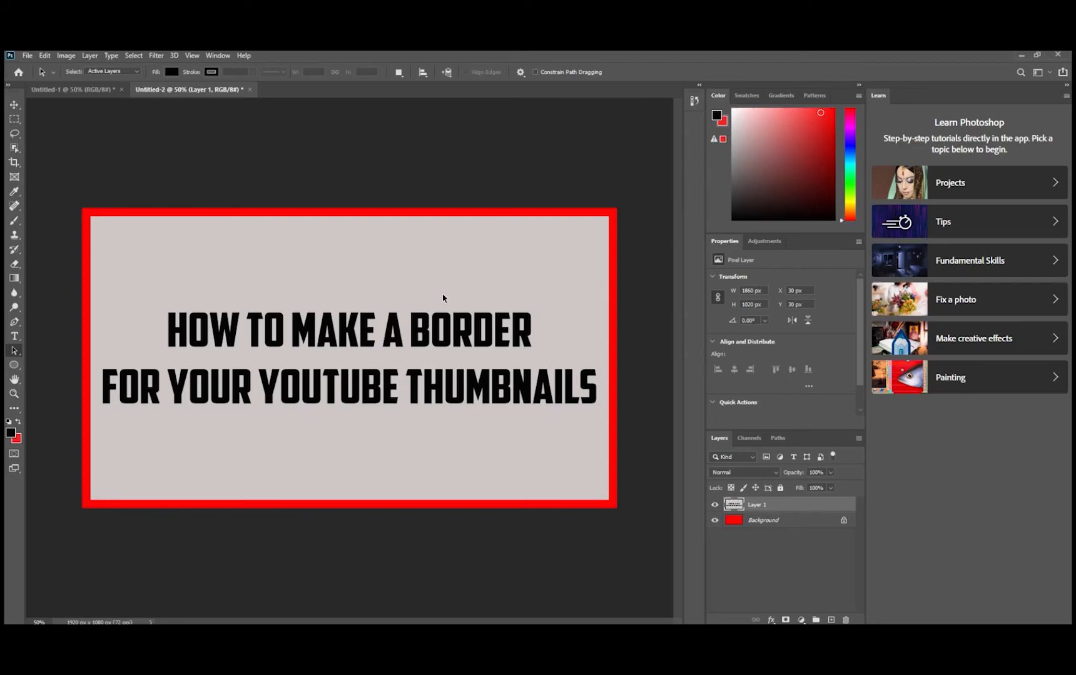
mouse_move(419, 286)
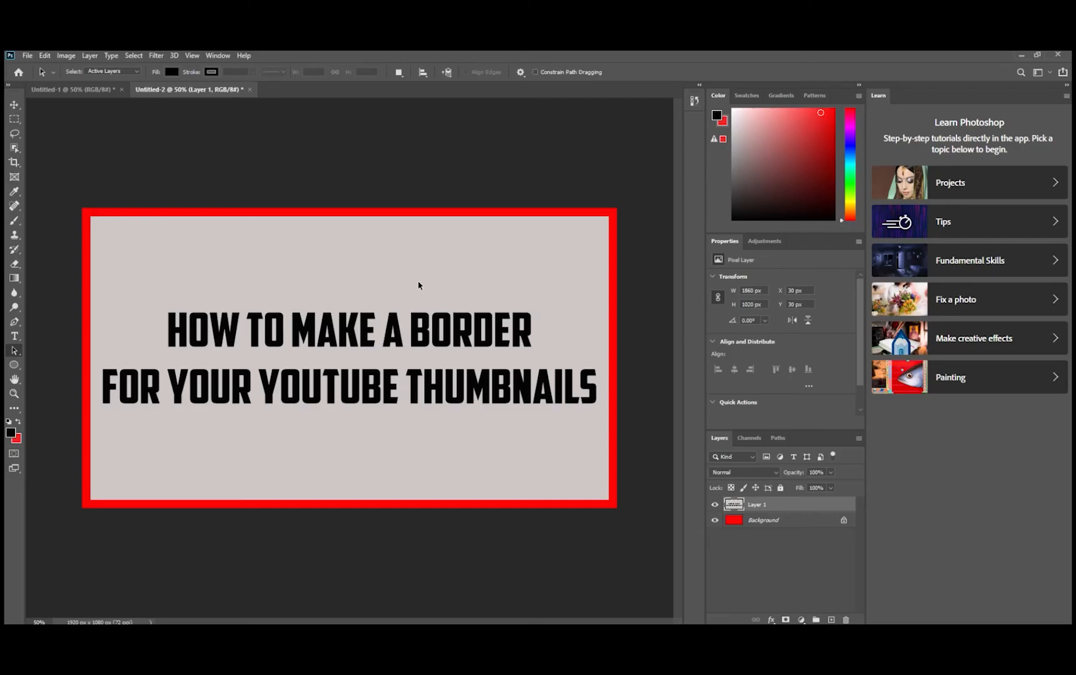
mouse_move(289, 168)
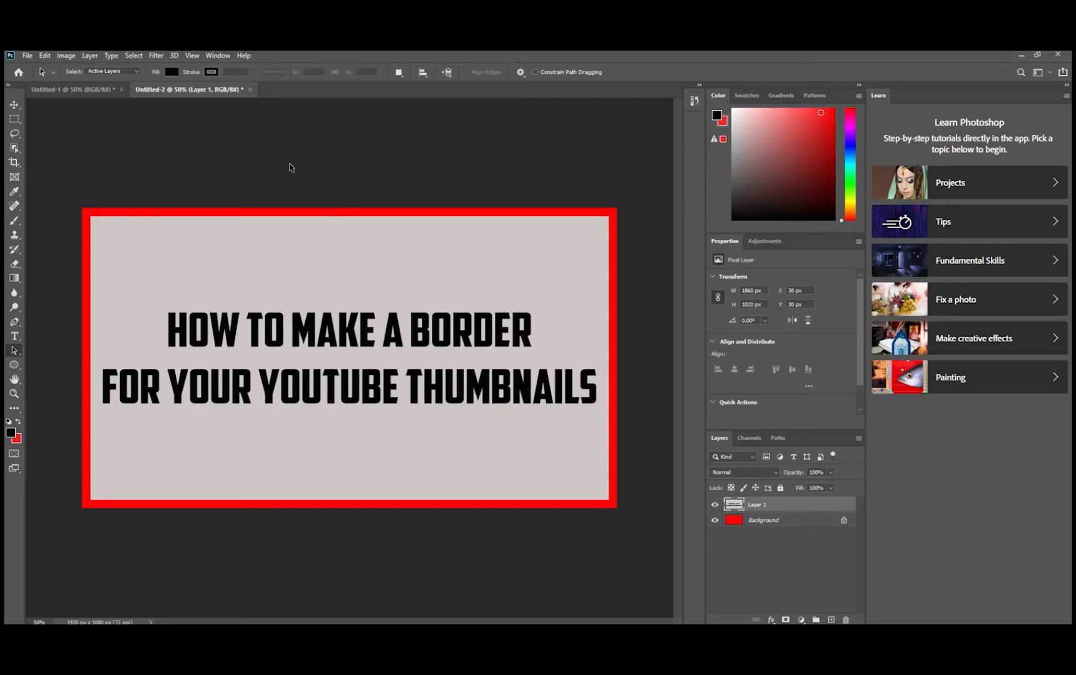